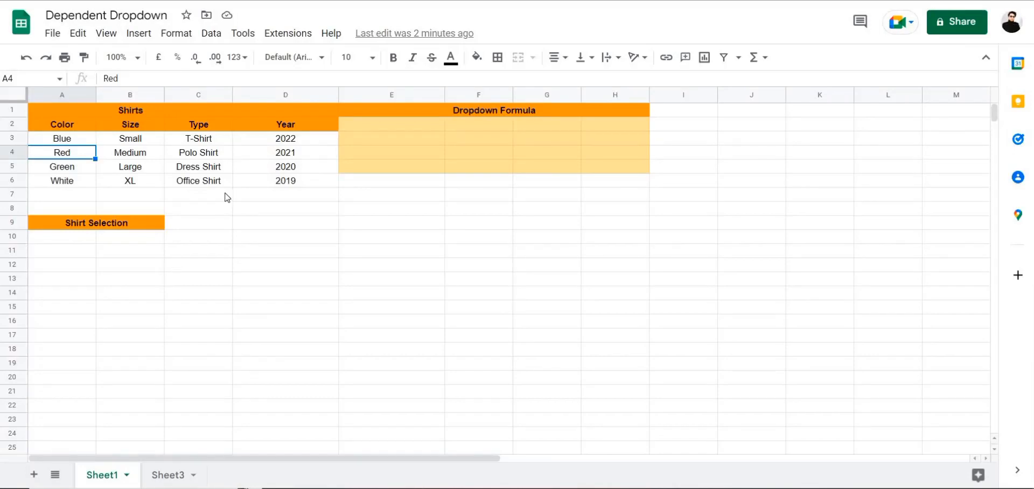
- Inspect the shirt table and the A10/B10 cells reserved for the category and matching value
left_click(198, 193)
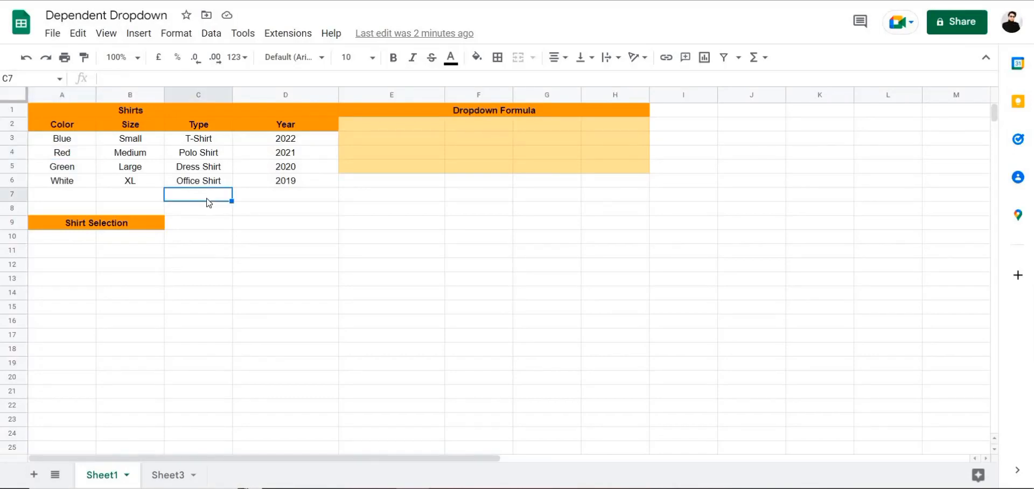
mouse_move(119, 194)
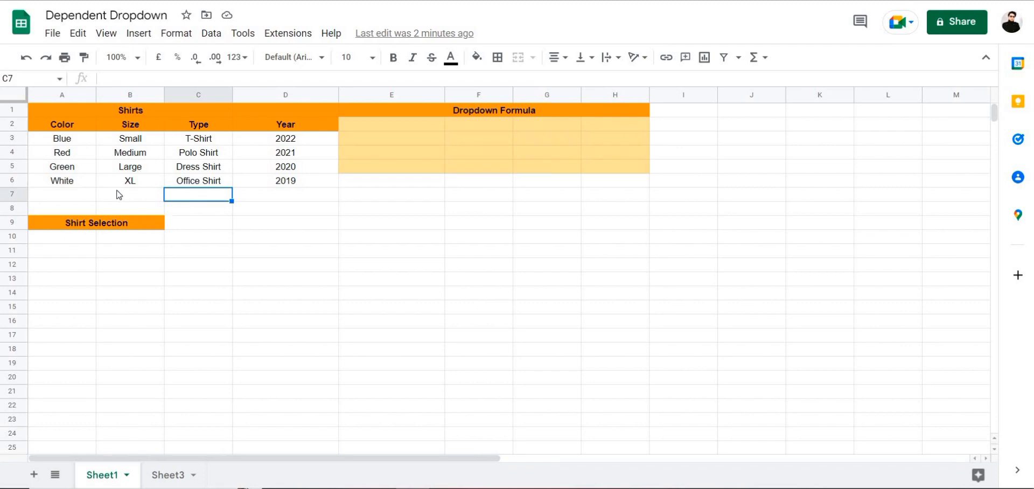
mouse_move(143, 206)
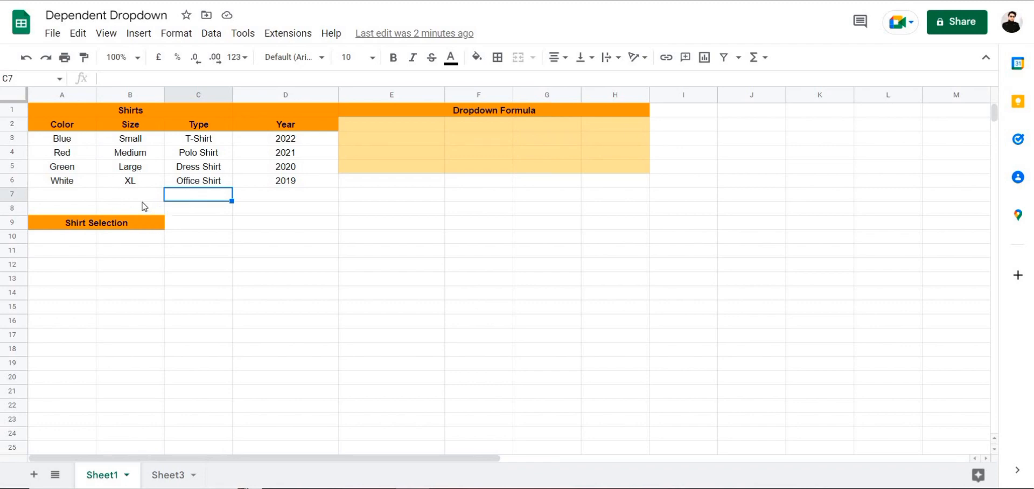
mouse_move(79, 169)
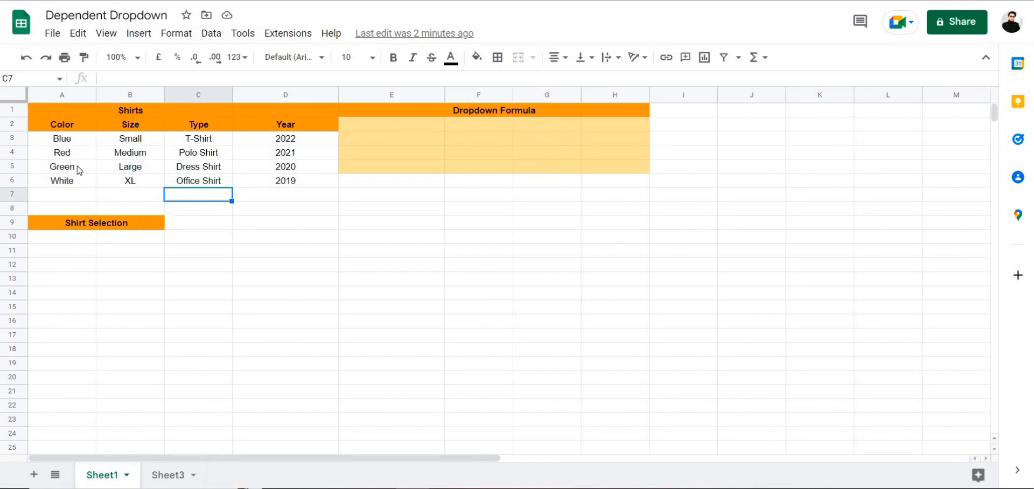
mouse_move(126, 185)
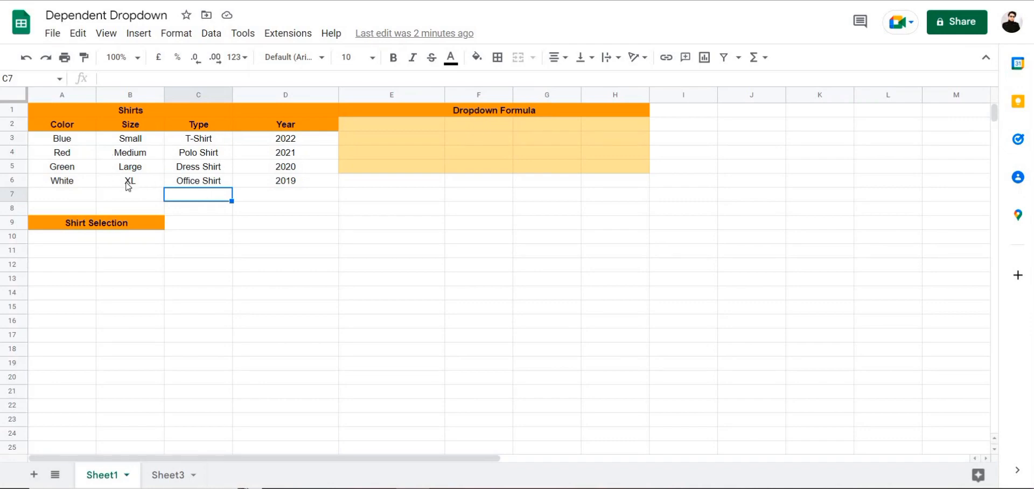
mouse_move(37, 143)
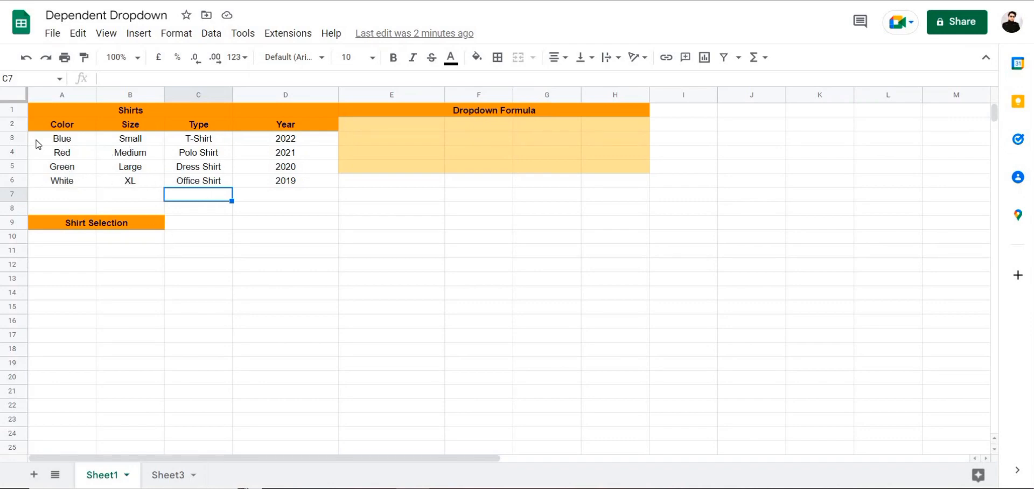
mouse_move(103, 214)
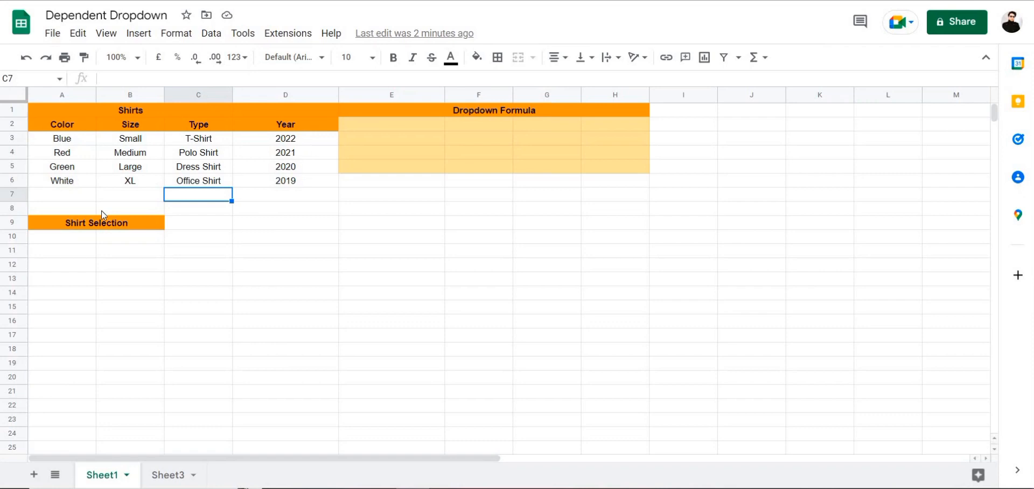
mouse_move(123, 235)
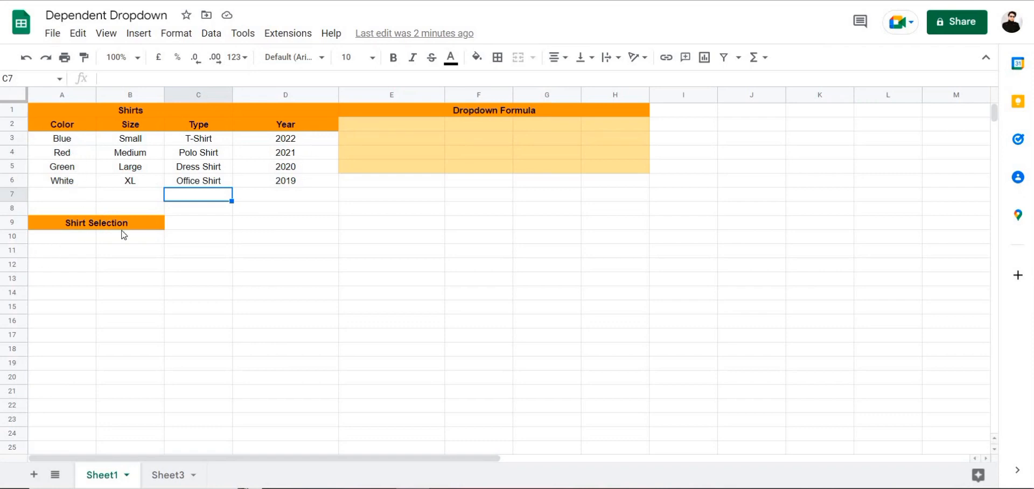
mouse_move(183, 139)
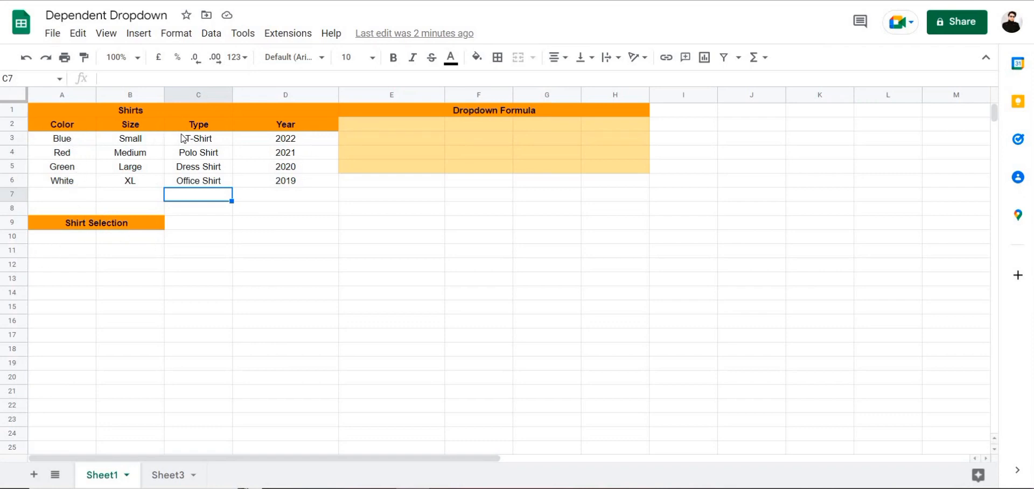
left_click(61, 236)
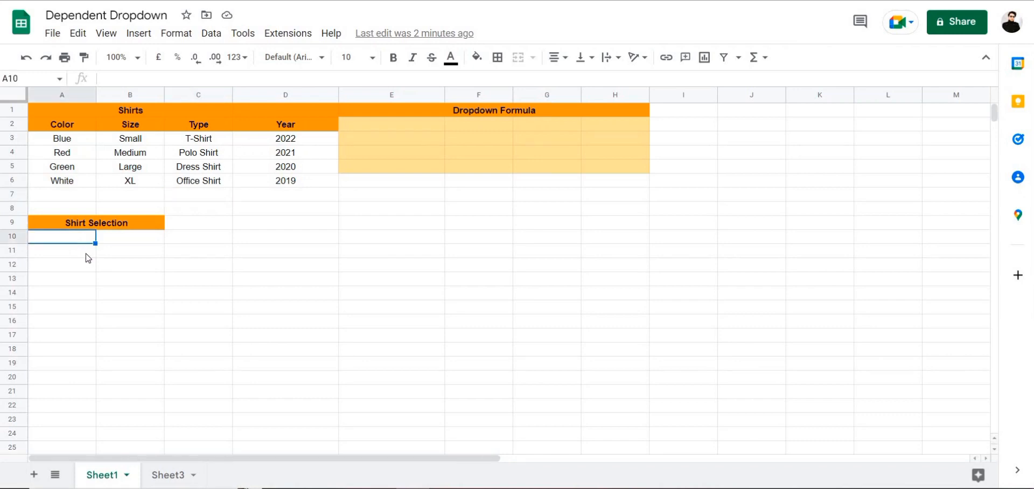
mouse_move(118, 244)
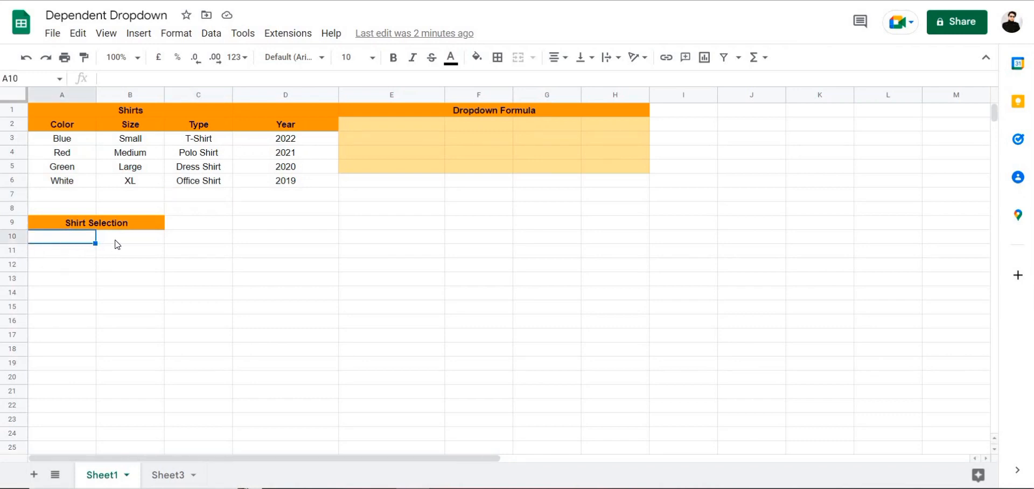
left_click(129, 236)
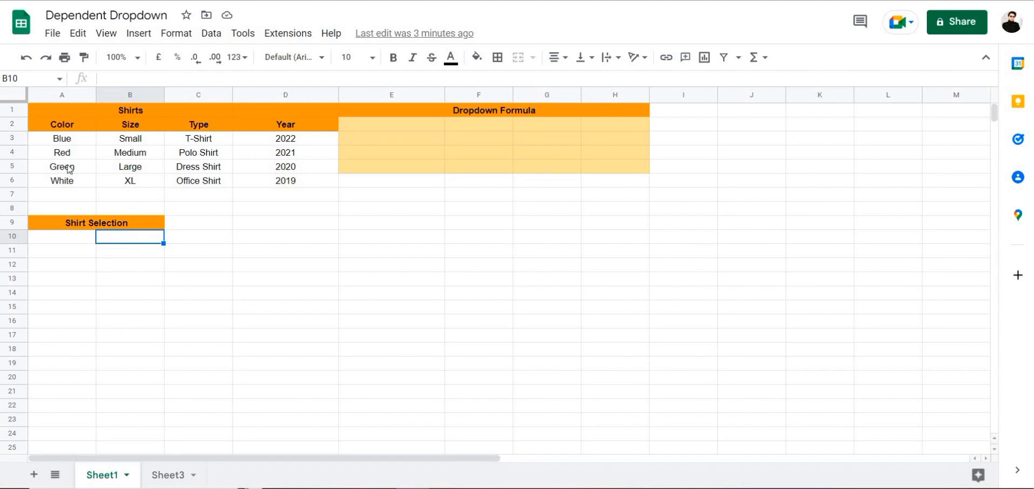
left_click(61, 166)
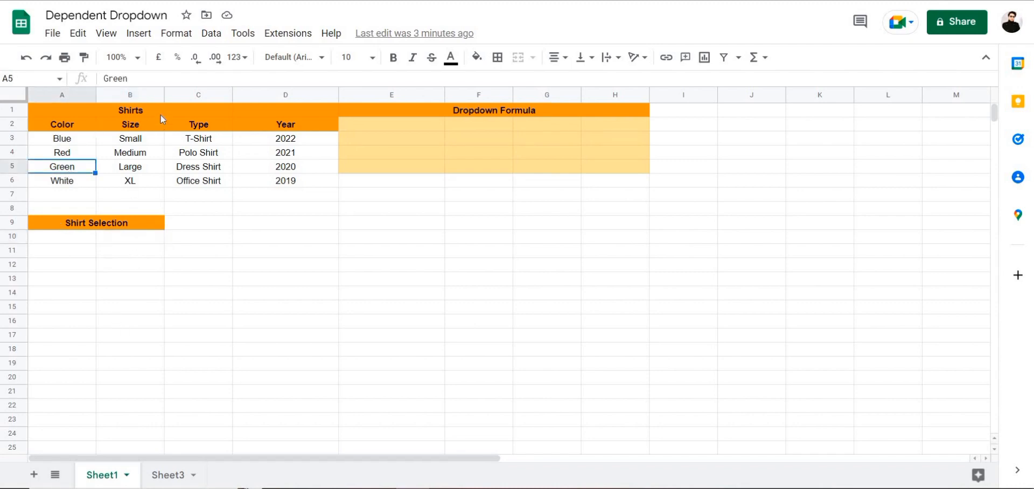
left_click(198, 152)
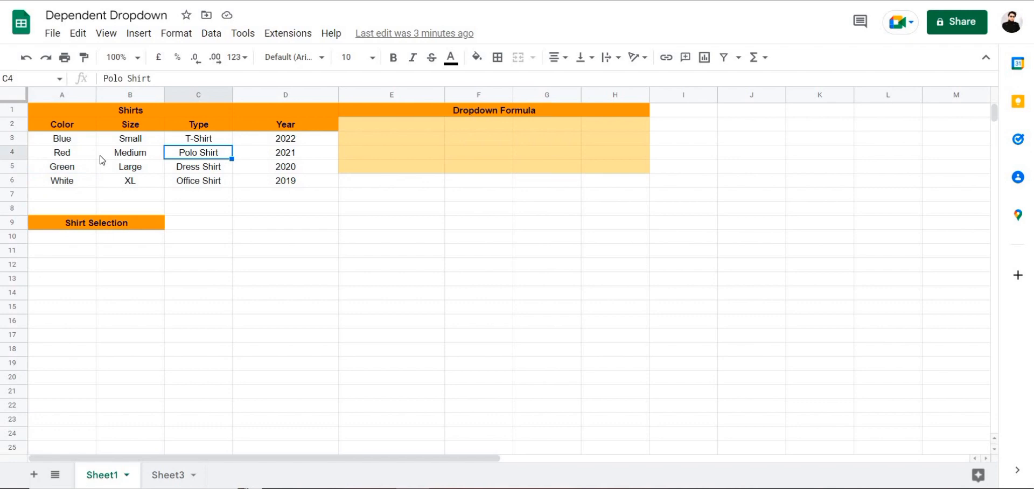
mouse_move(80, 125)
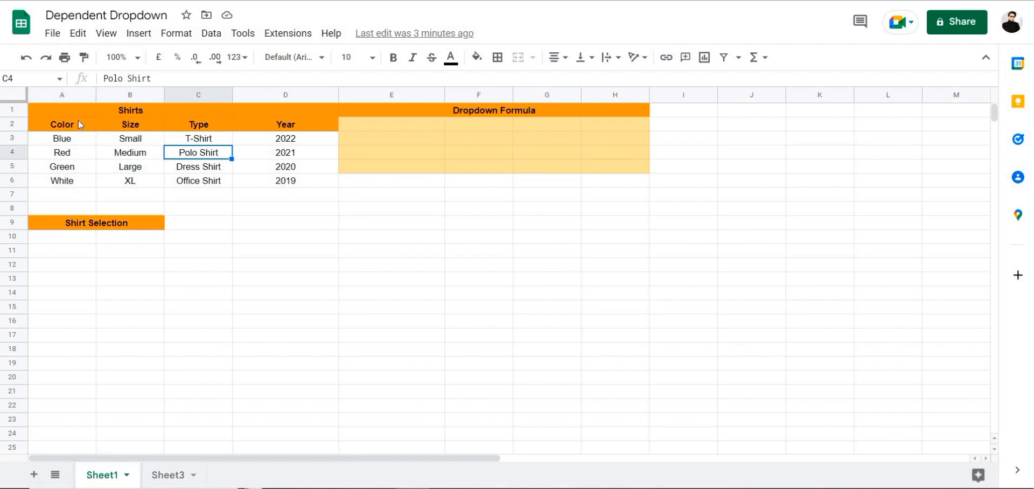
mouse_move(304, 131)
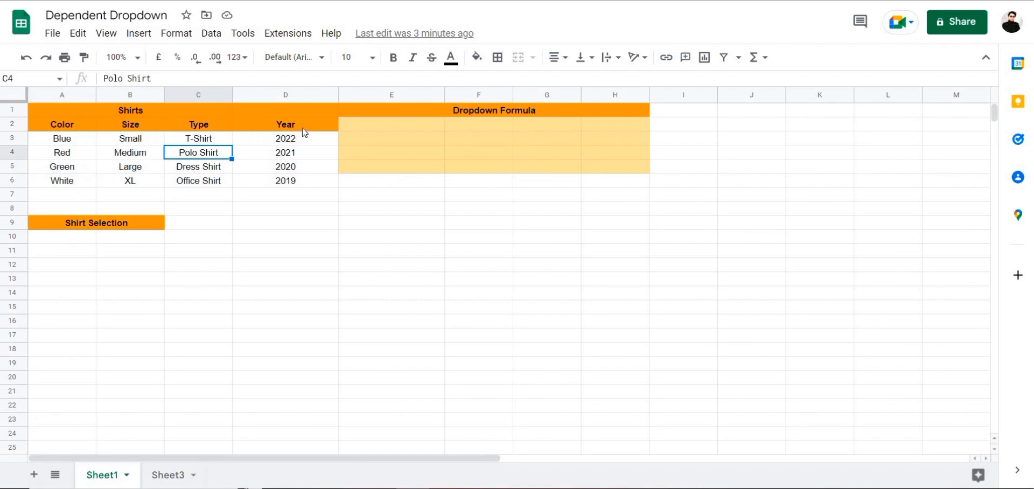
mouse_move(85, 183)
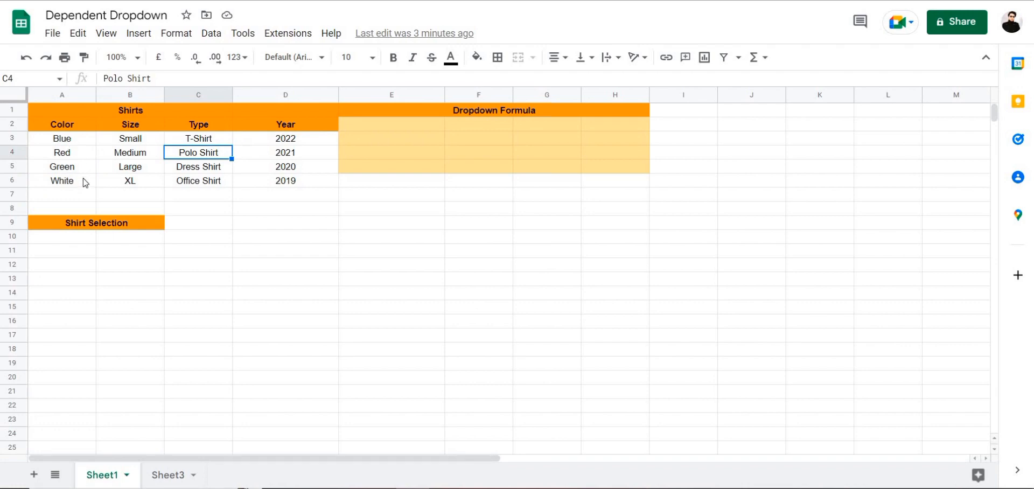
mouse_move(256, 230)
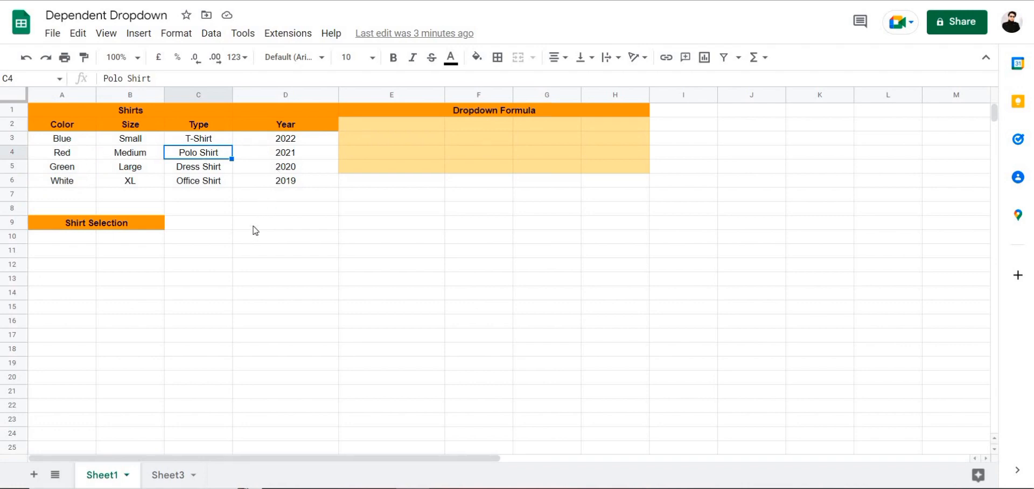
left_click(284, 222)
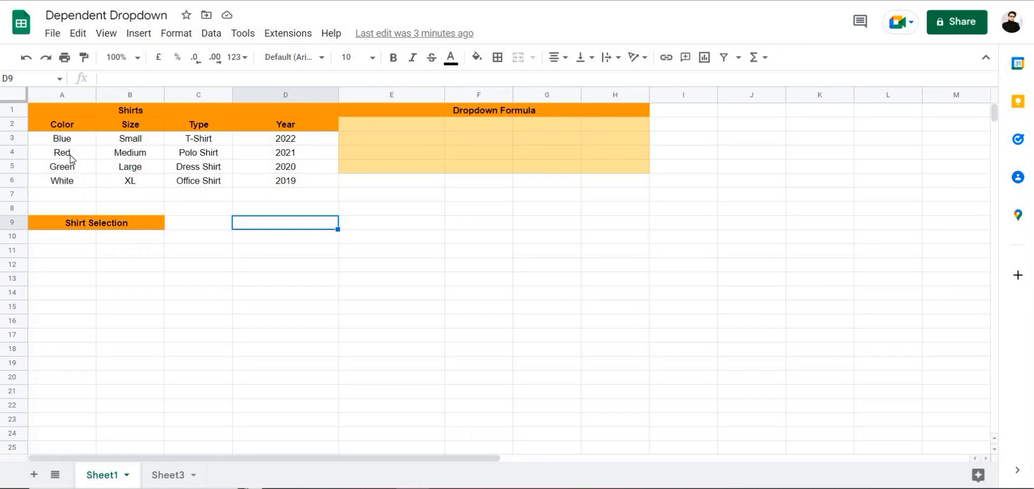
mouse_move(142, 141)
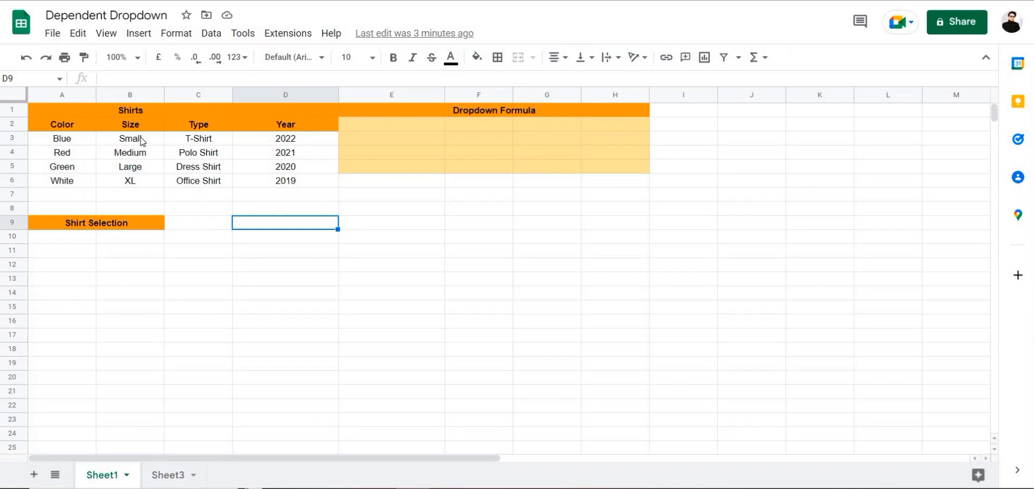
mouse_move(119, 242)
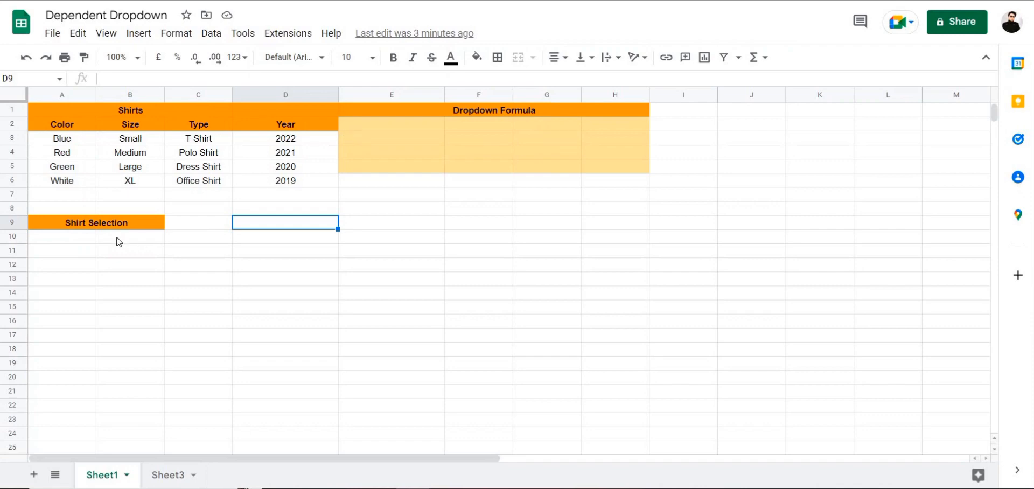
mouse_move(204, 172)
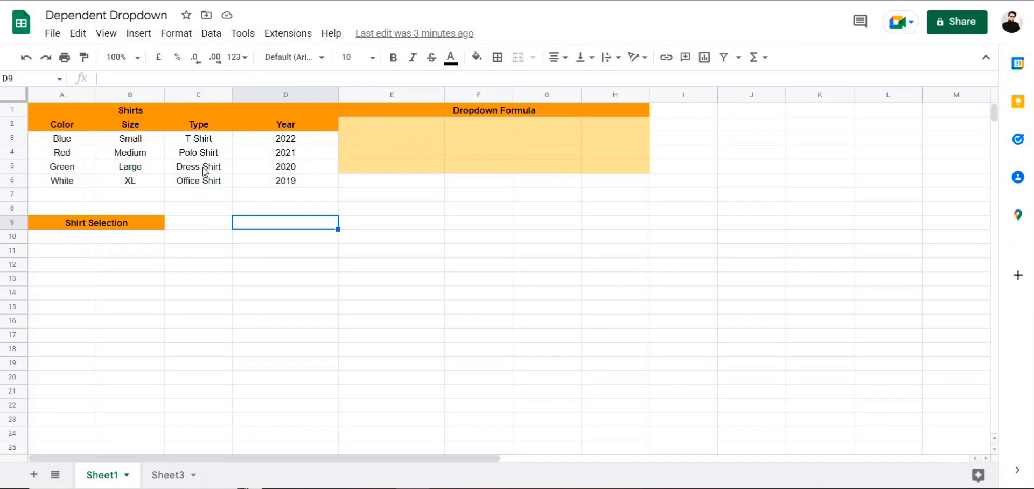
mouse_move(119, 151)
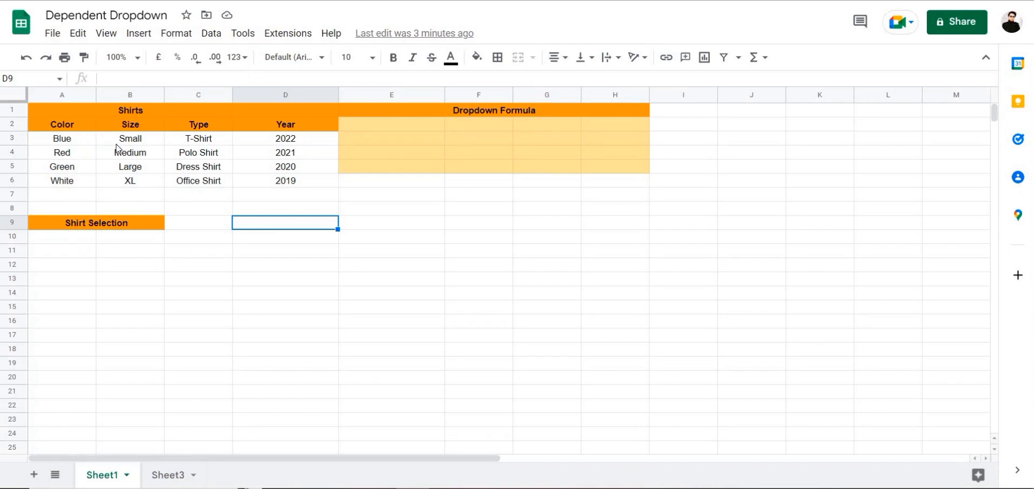
mouse_move(135, 163)
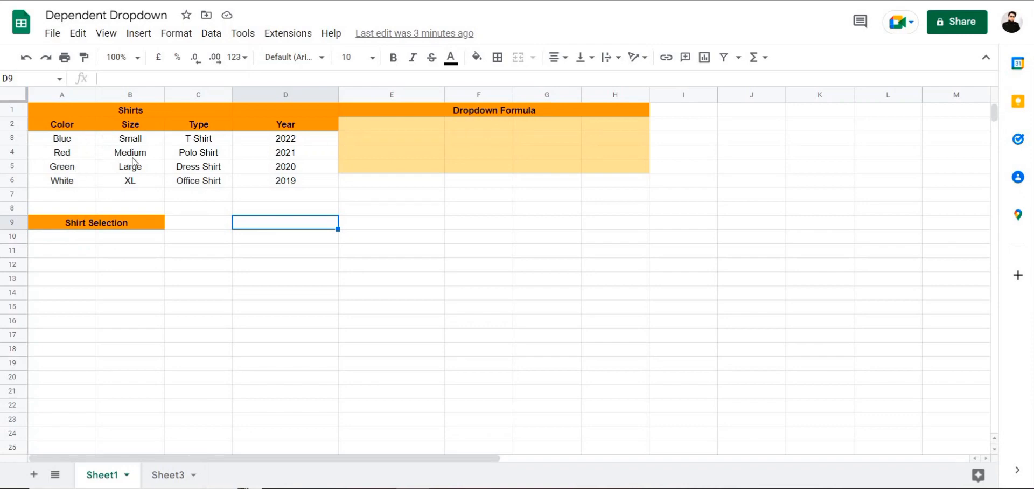
left_click(62, 194)
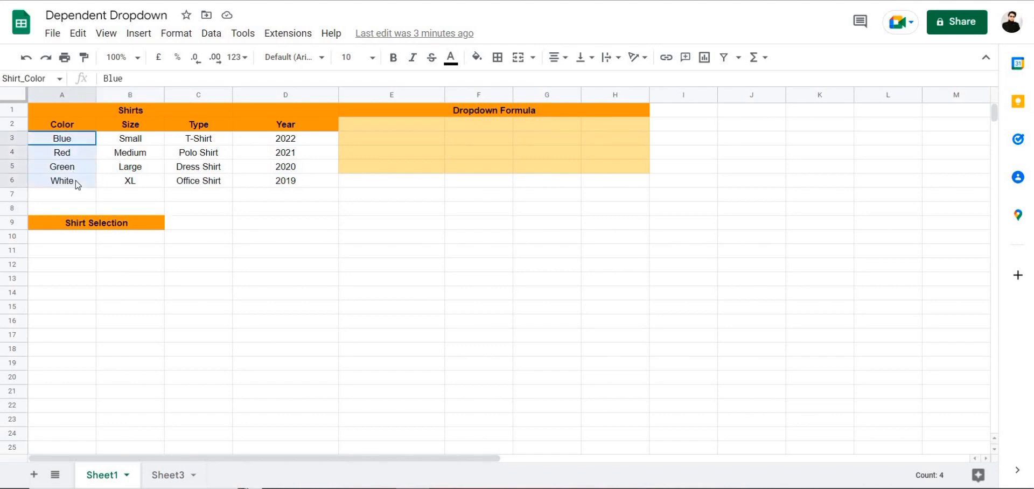
- From the colours A3:A6, review the named ranges Shirt_Color, Shirt_Size, Shirt_Type, Shirt_Year, cancelling new entries
left_click_drag(62, 138, 61, 181)
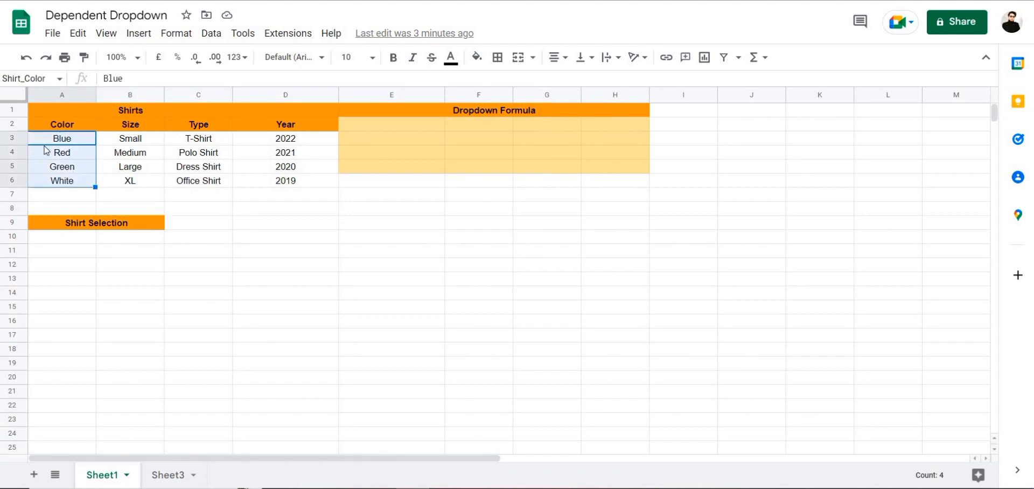
right_click(61, 152)
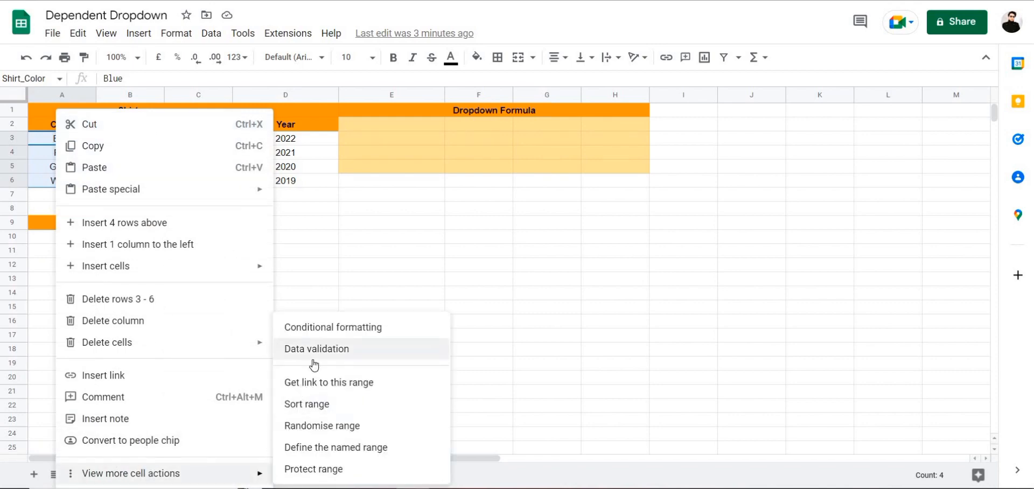
mouse_move(326, 449)
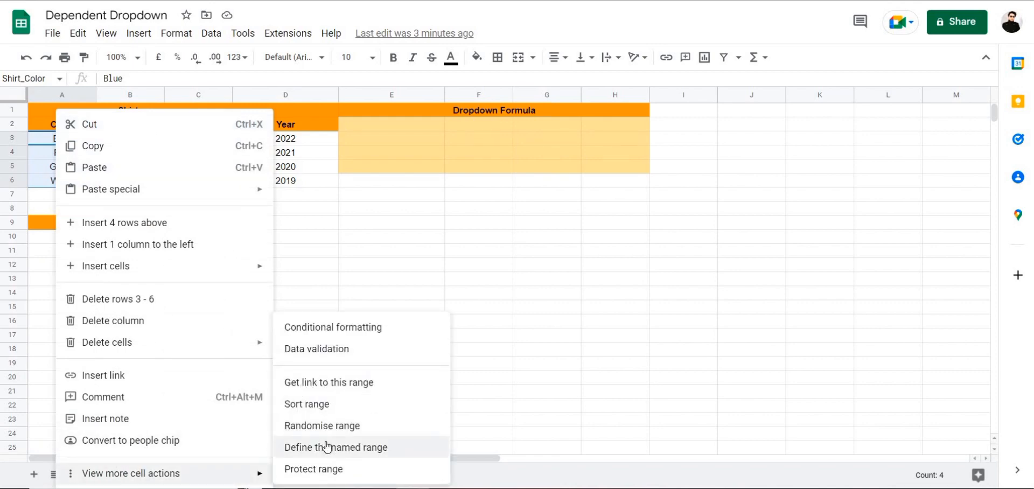
left_click(336, 447)
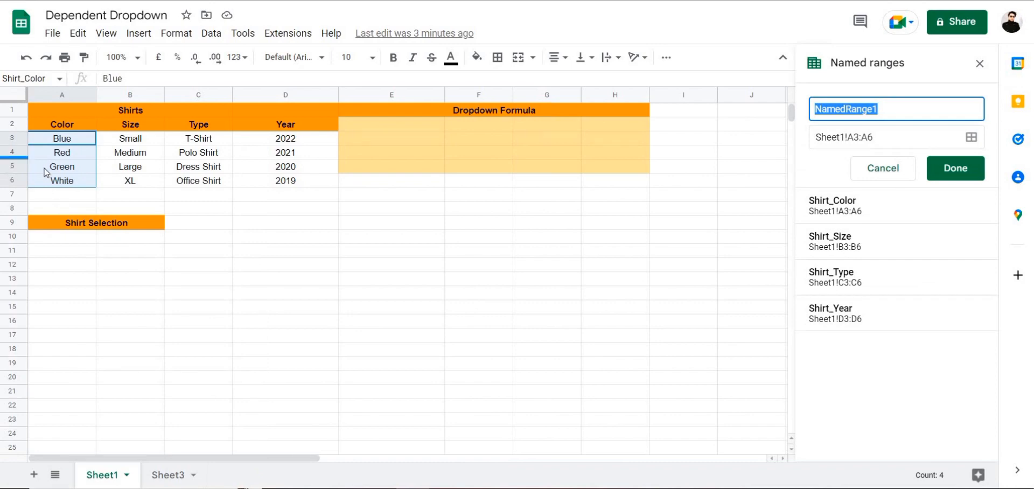
mouse_move(62, 180)
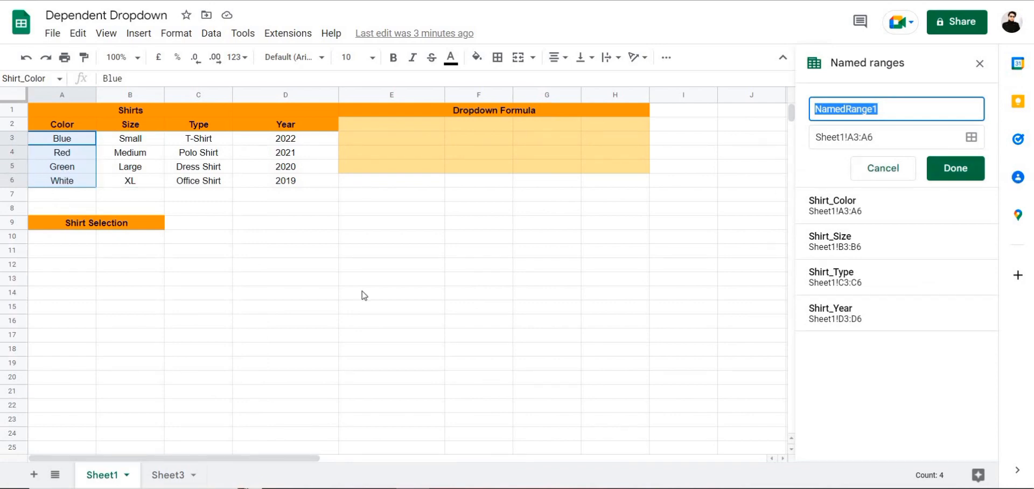
mouse_move(932, 172)
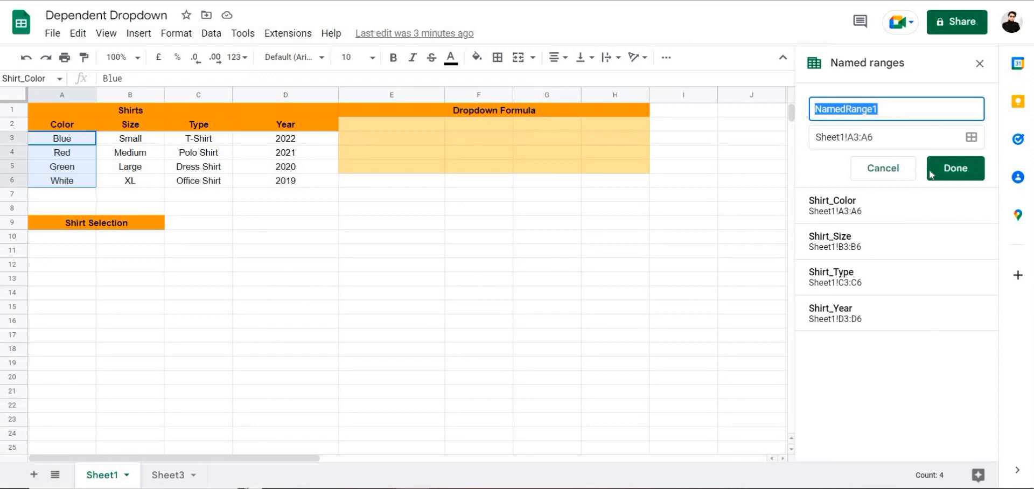
left_click(955, 168)
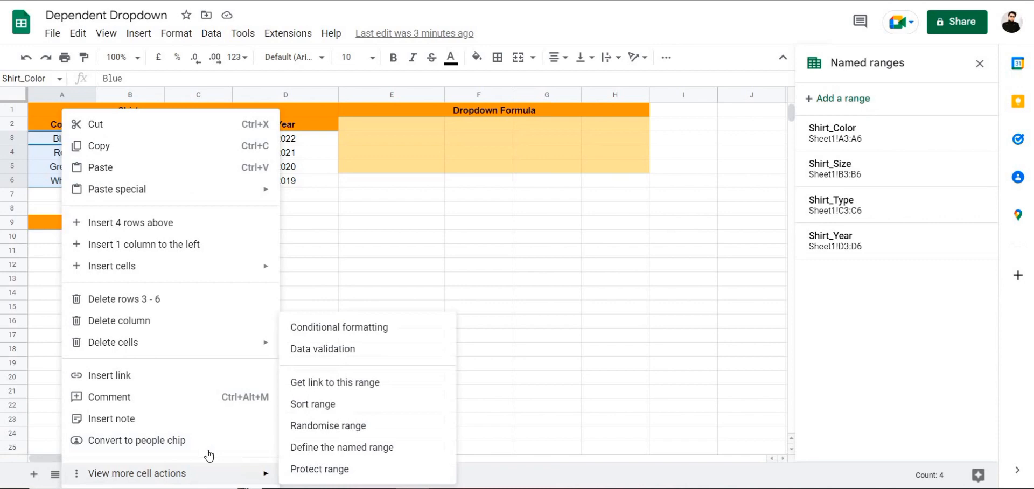
mouse_move(342, 448)
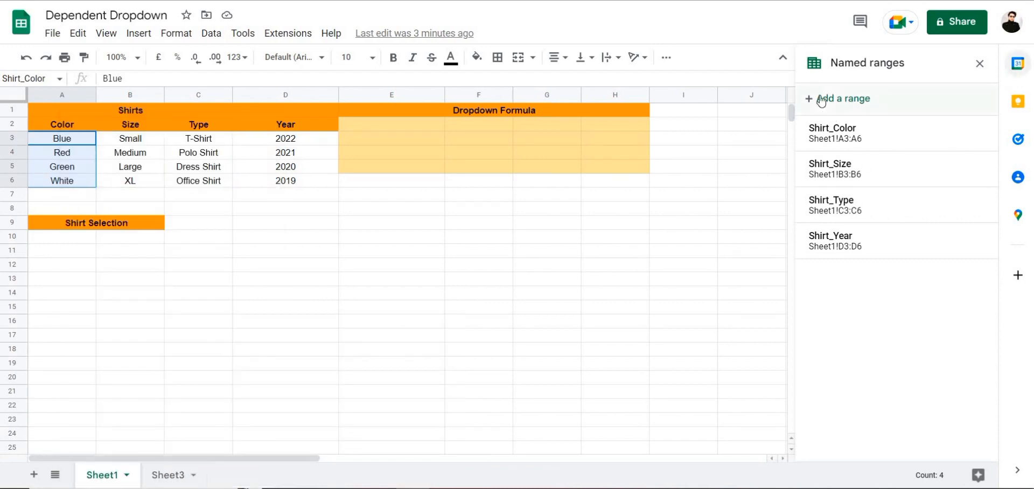
left_click(839, 99)
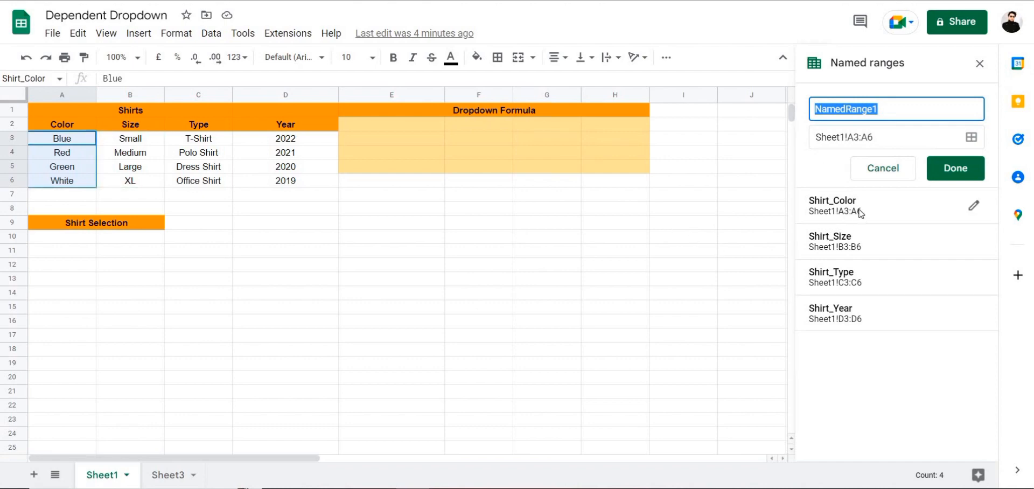
mouse_move(838, 203)
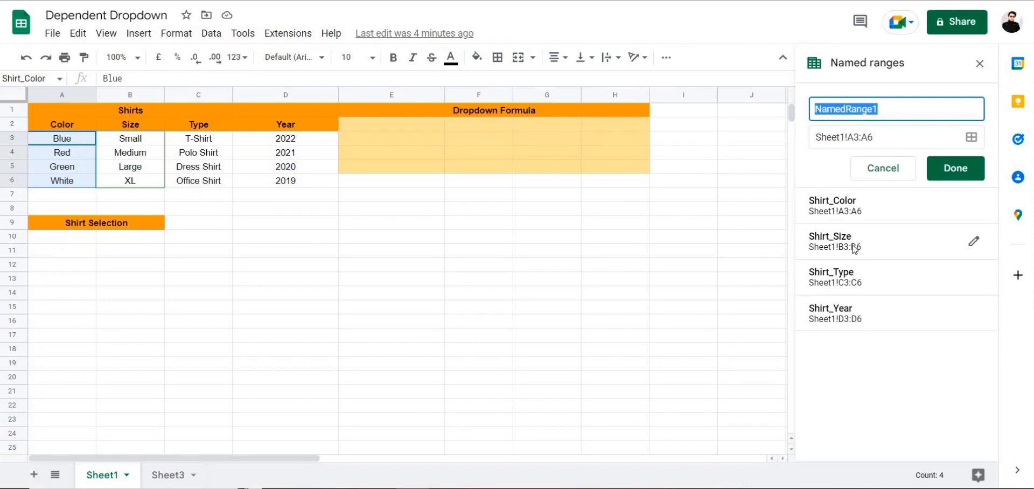
mouse_move(853, 199)
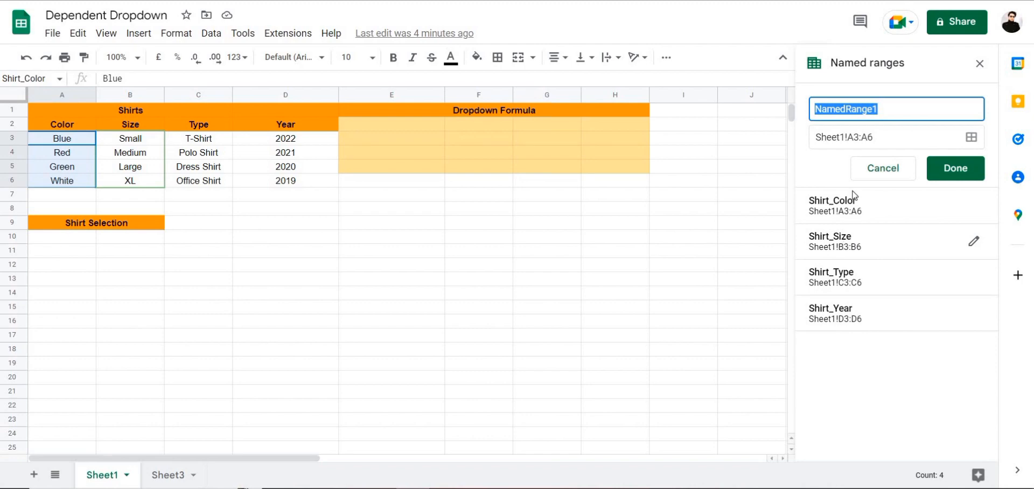
mouse_move(854, 247)
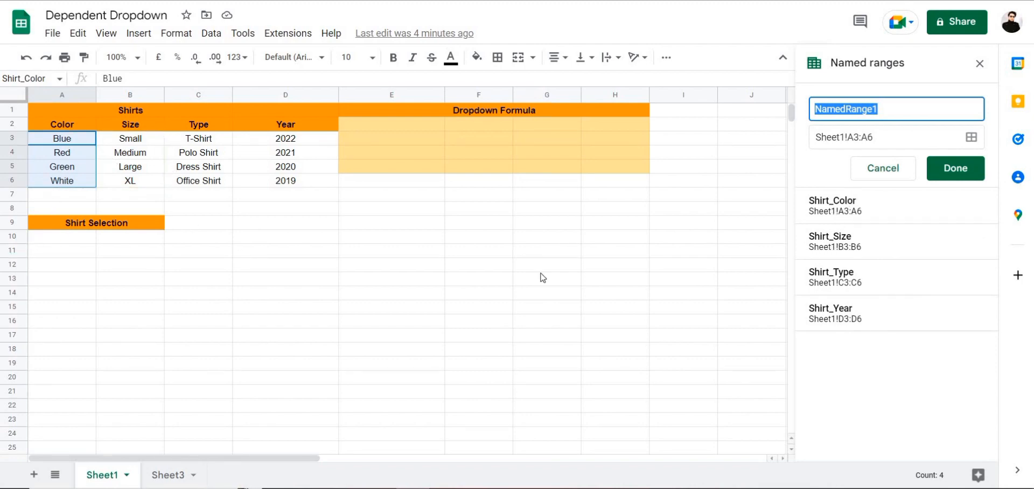
left_click(884, 168)
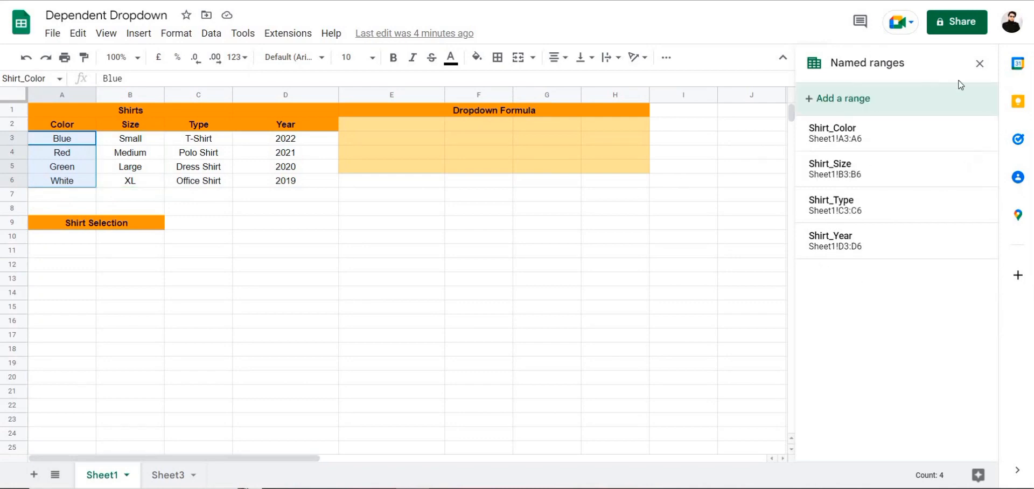
- Begin E2 with =IF(A2=A10, indirect"Shirt_Color" as the true branch
left_click(979, 63)
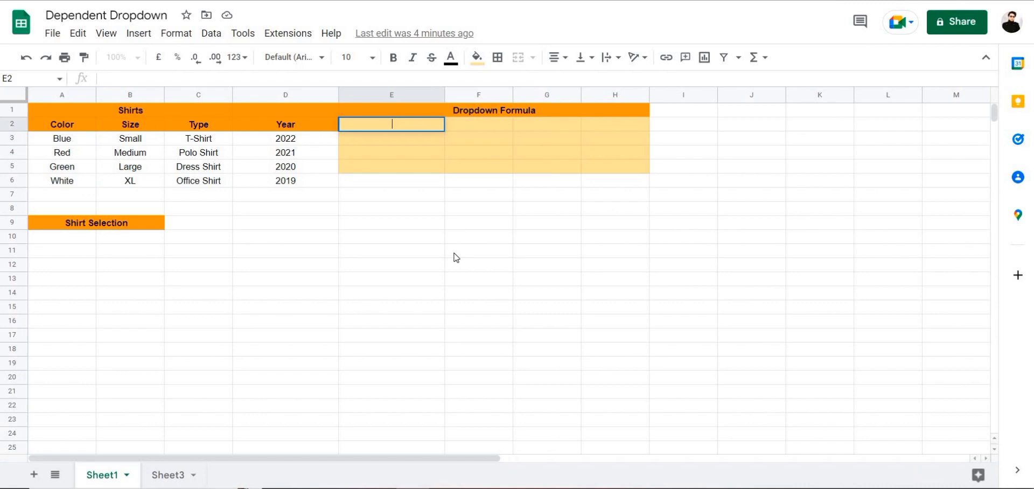
type("=")
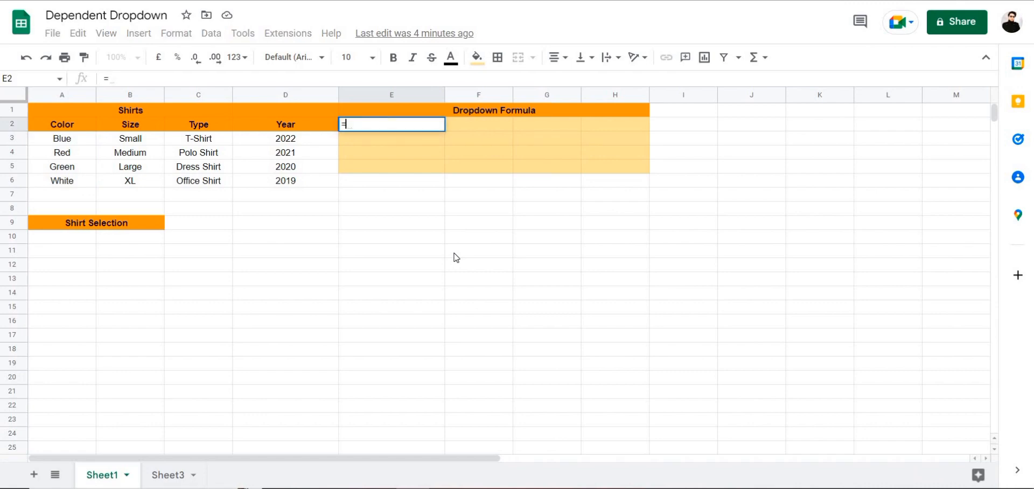
type("IF(")
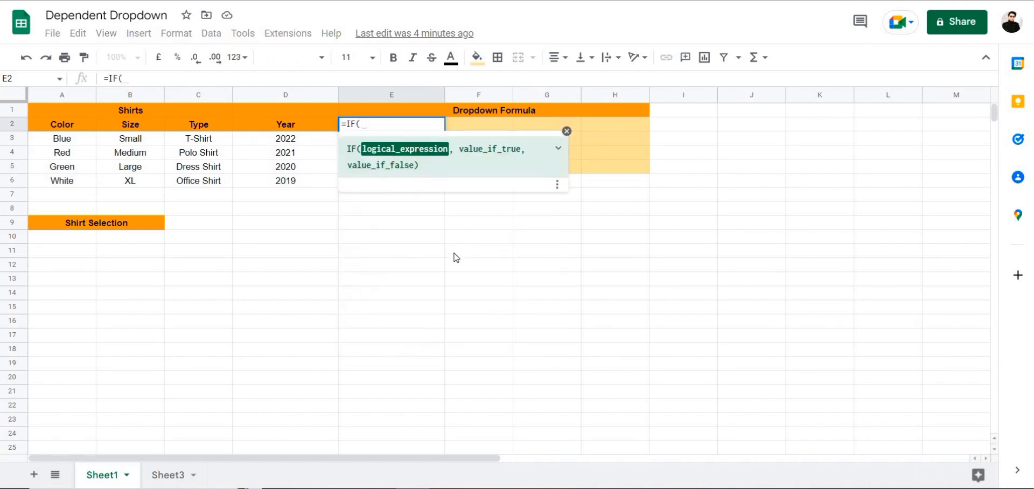
type("A2")
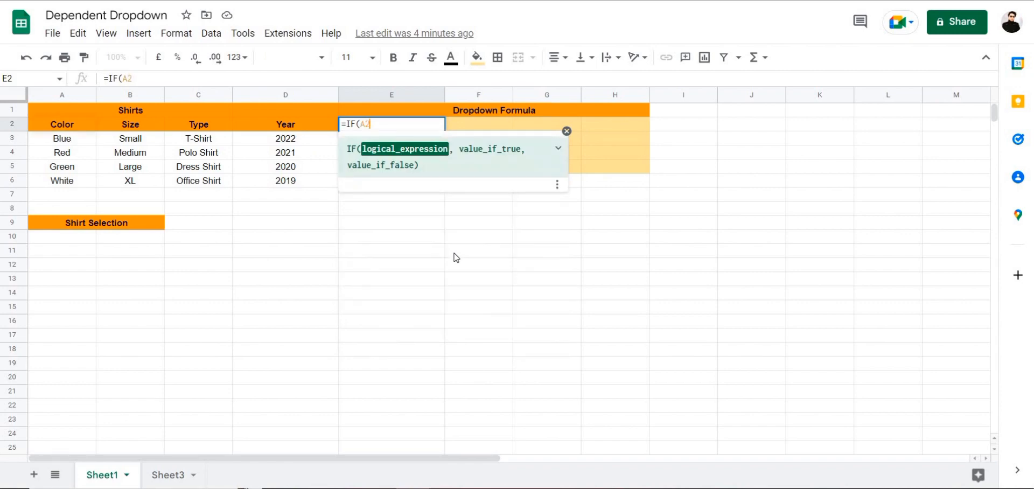
type("=A10")
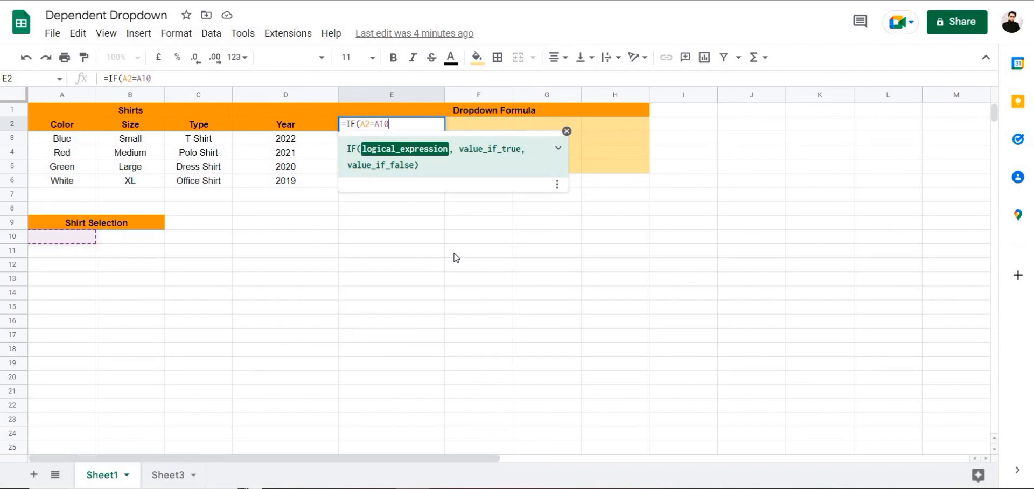
type(",ind")
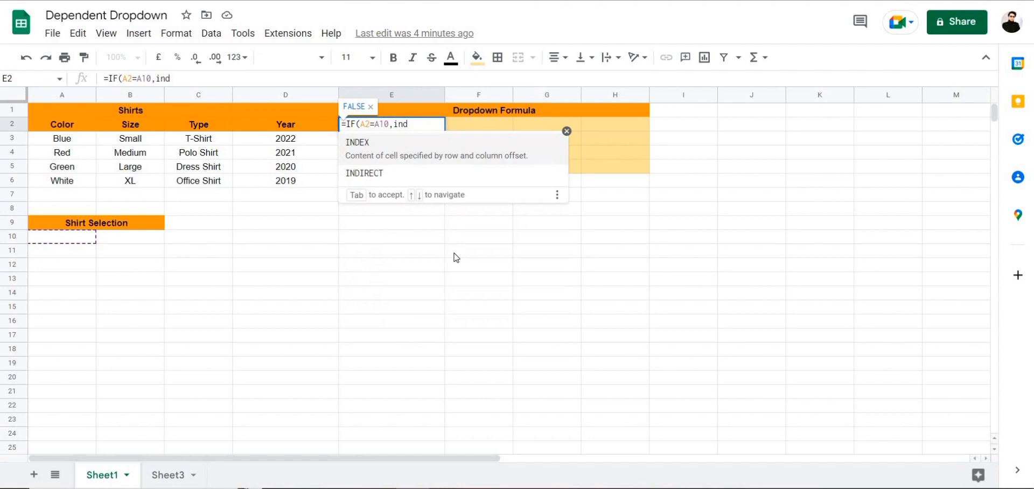
type("irect")
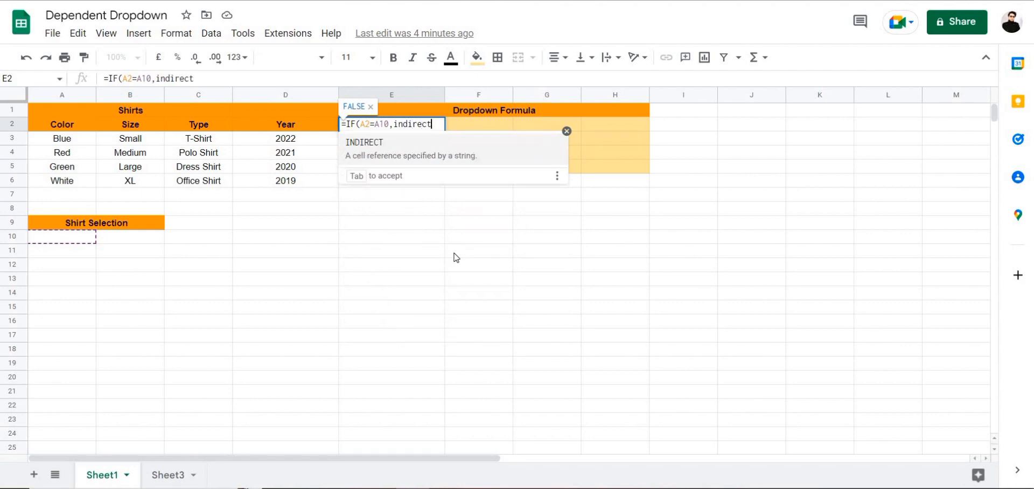
type("\"")
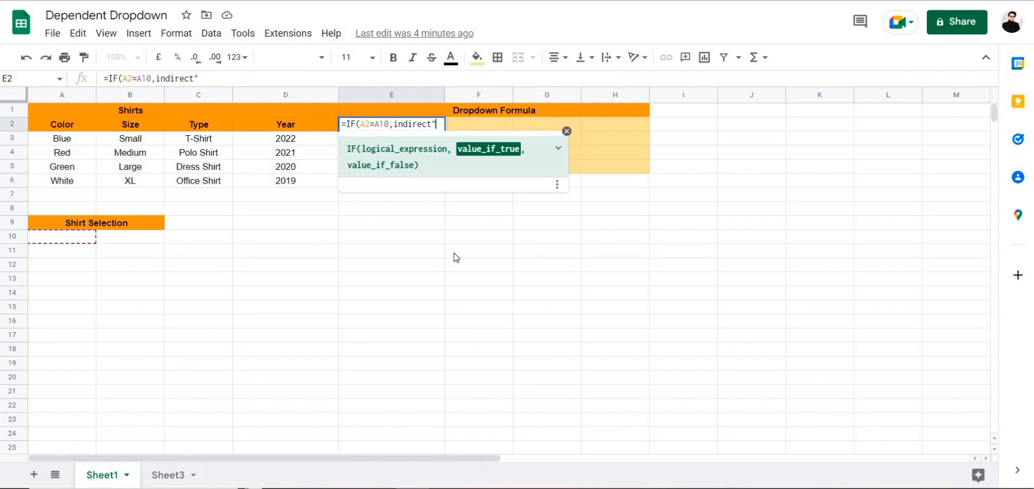
type("Shhirt")
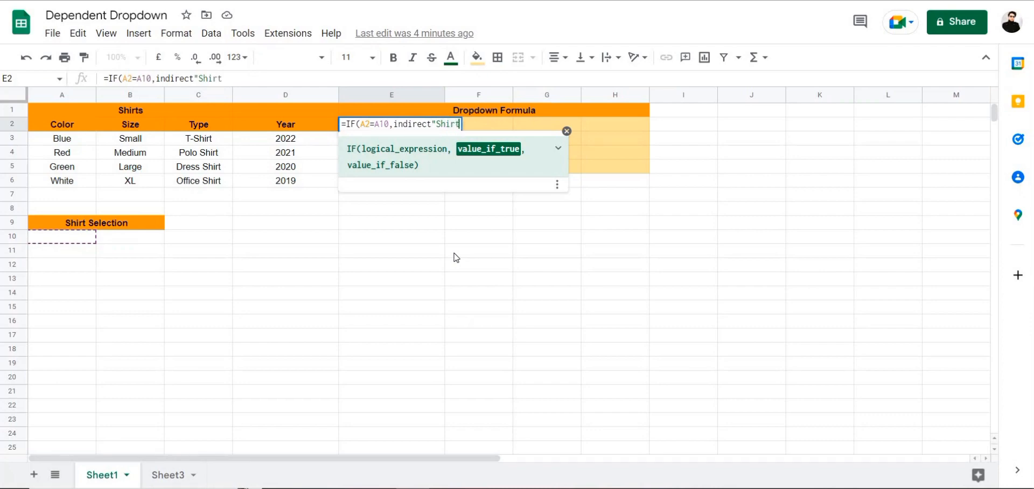
type("_Color\",")
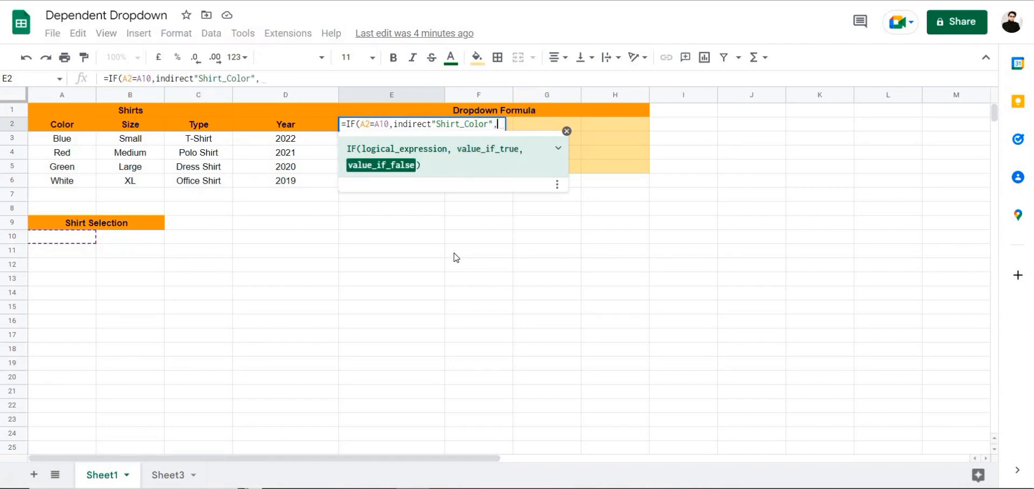
- Finish with indirect"Shirt_Size") and commit the formula, which returns #ERROR!
type("ind")
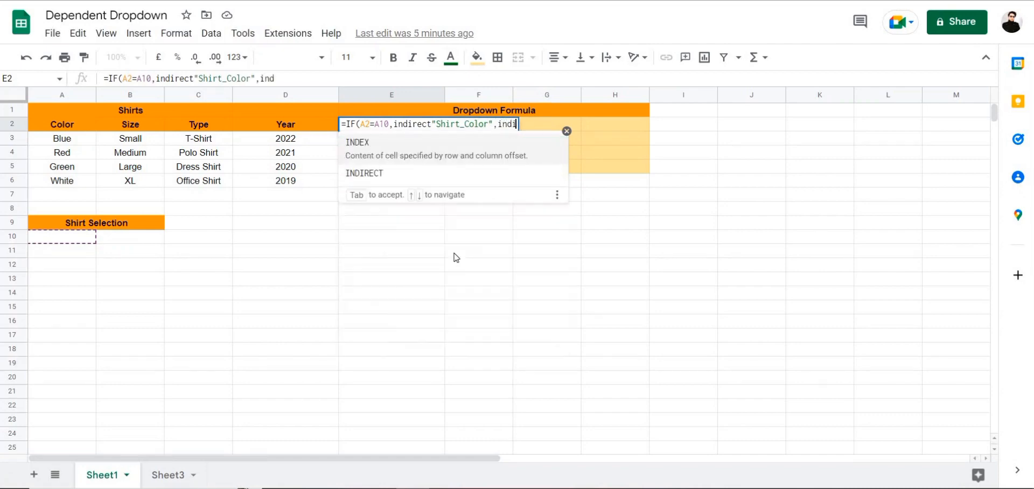
type("rect")
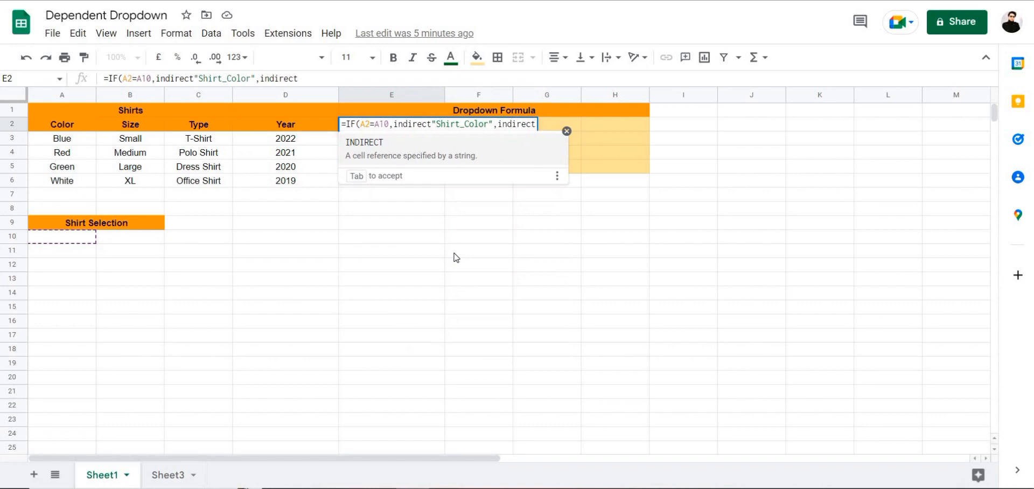
type("\"s")
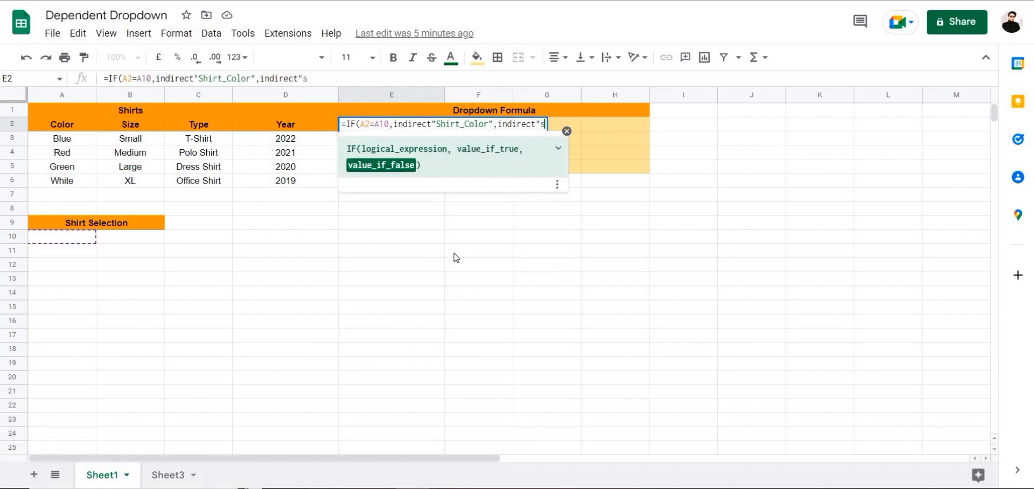
type("hirt_")
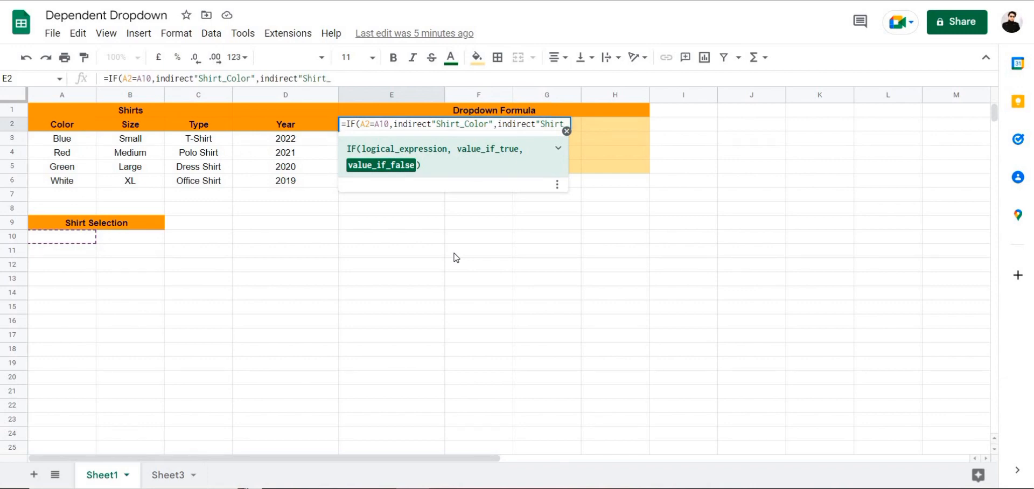
type("Size")
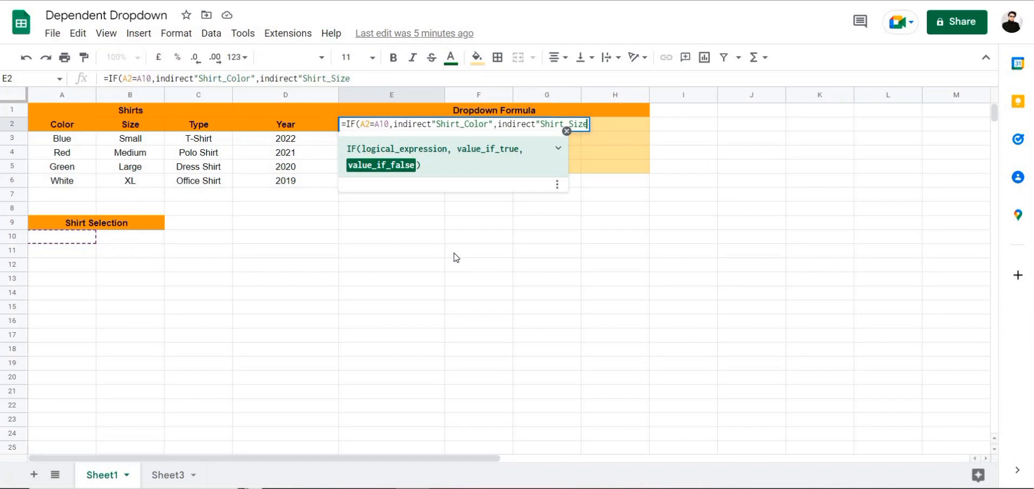
type(")")
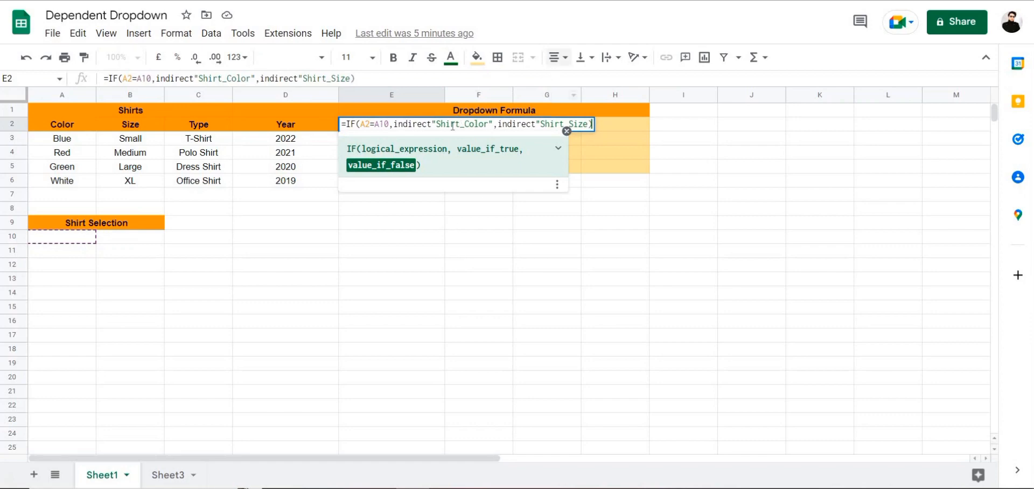
mouse_move(545, 141)
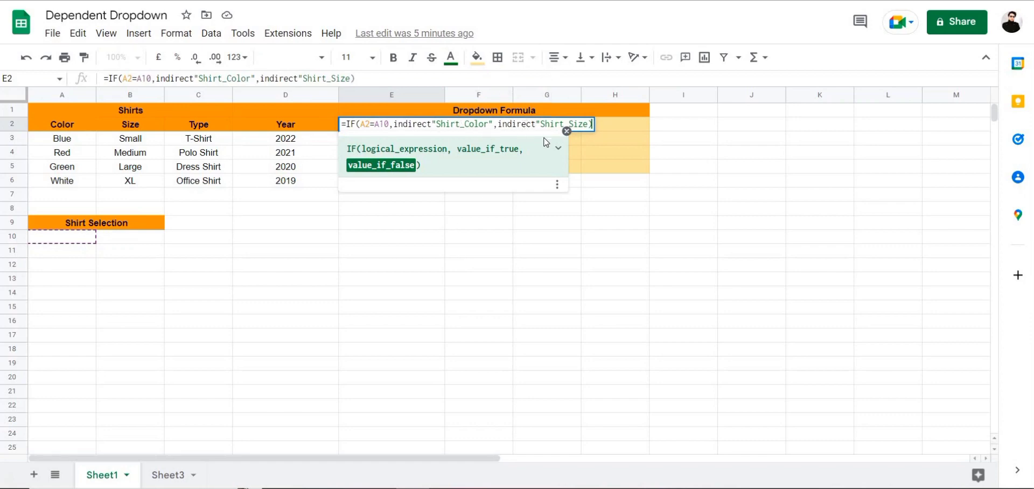
mouse_move(508, 342)
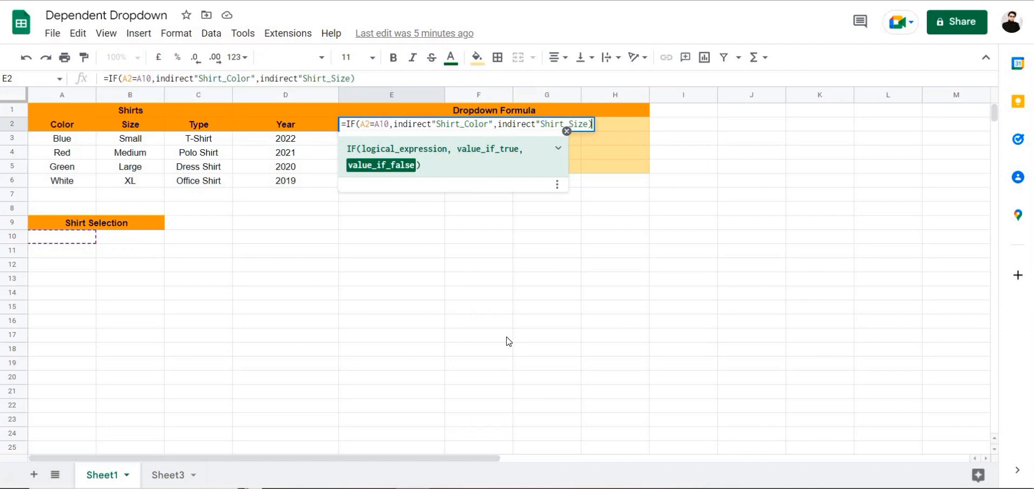
key("Enter")
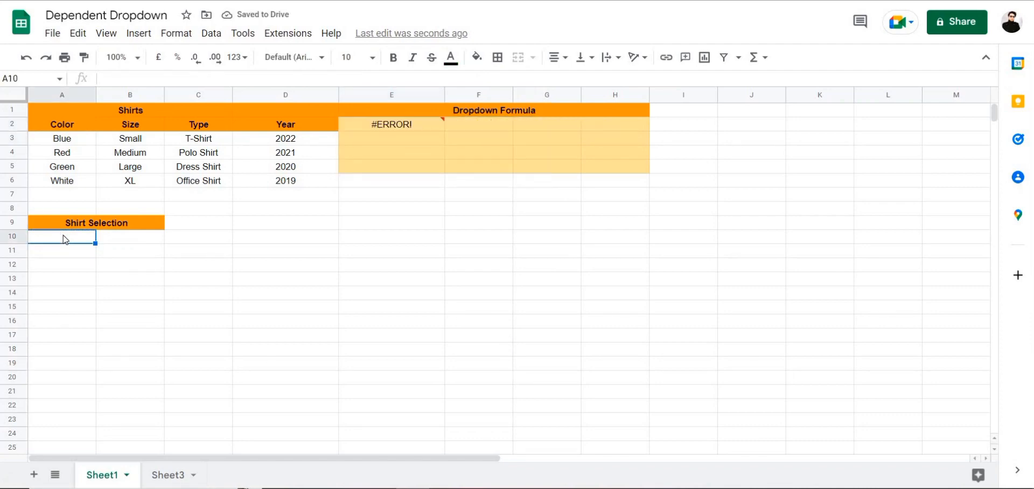
- Add parentheses around the INDIRECT arguments so E2:E5 lists Small, Medium, Large, XL
left_click(391, 124)
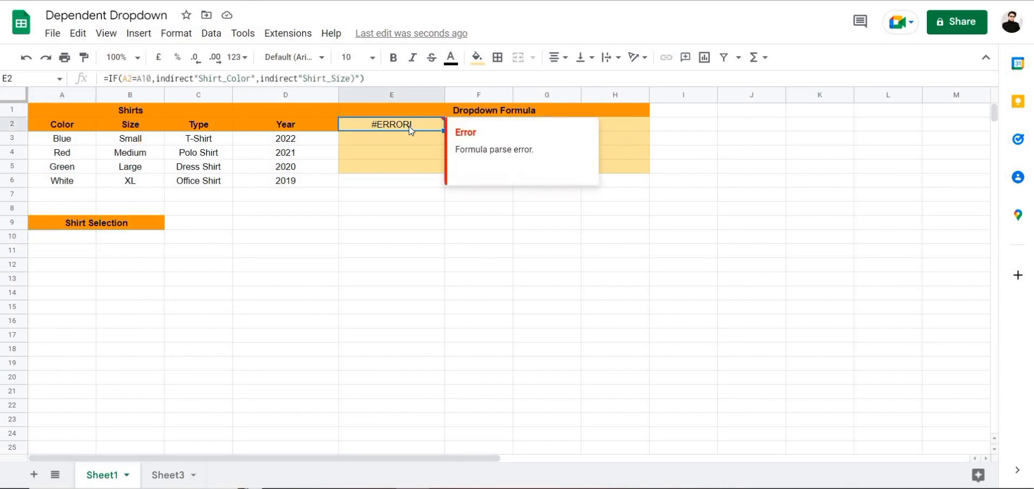
double_click(391, 124)
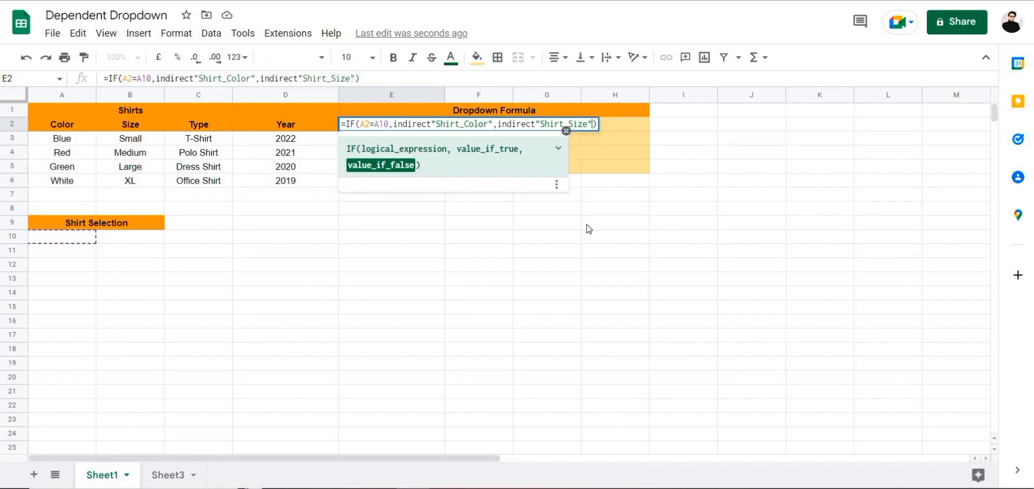
mouse_move(400, 248)
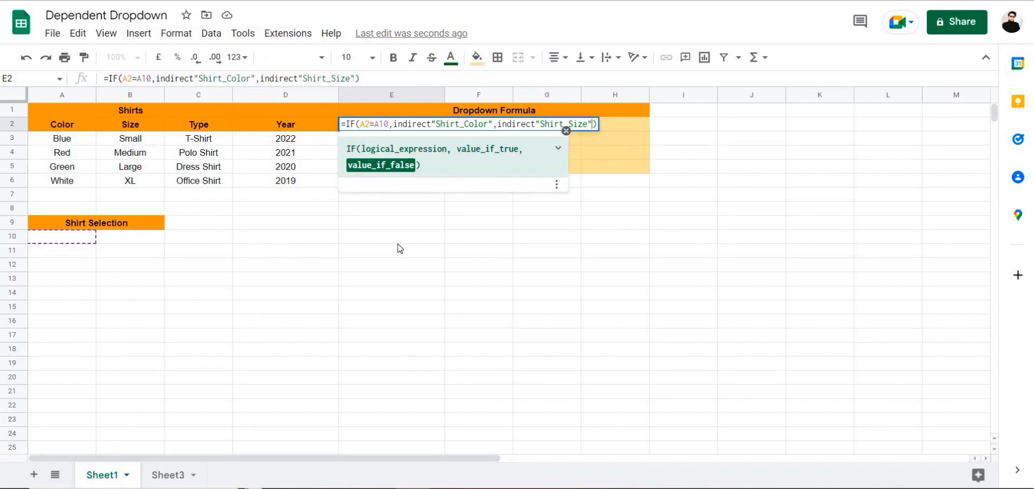
key("Enter")
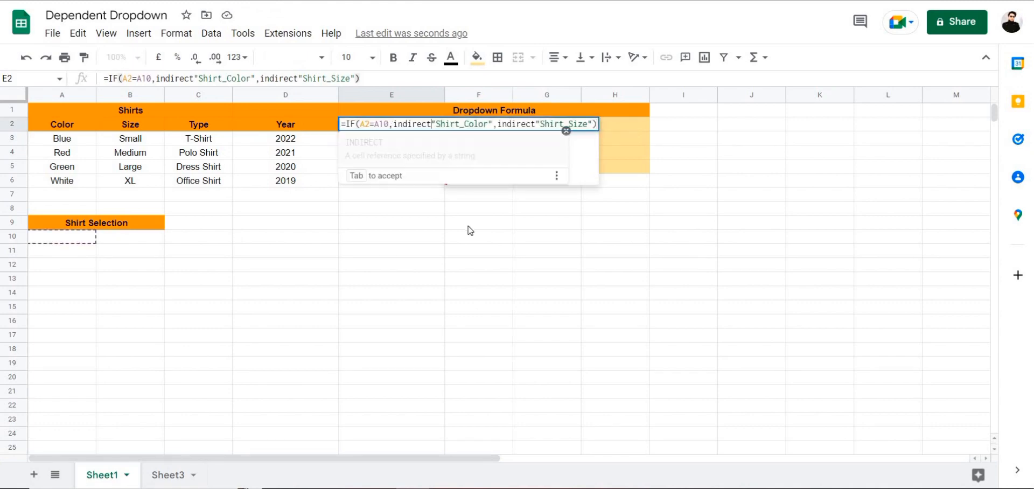
type("(")
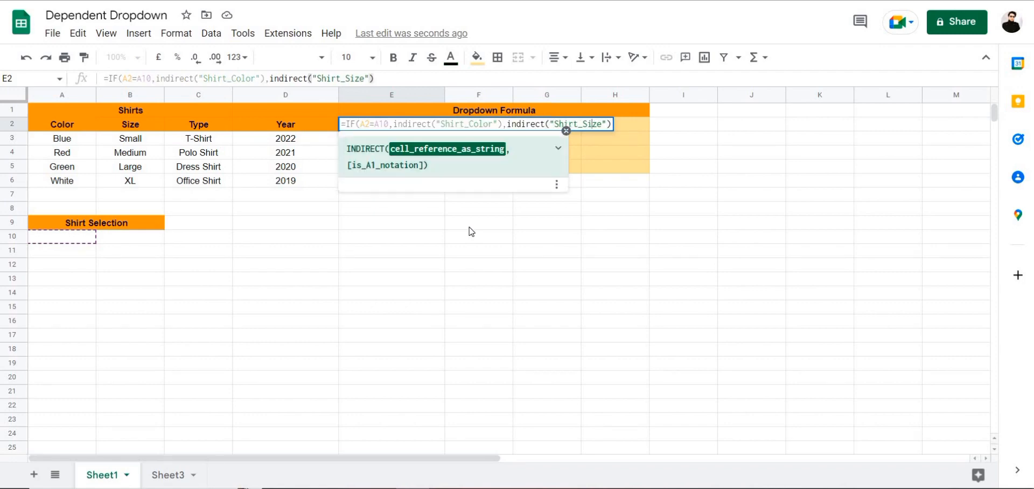
key("Enter")
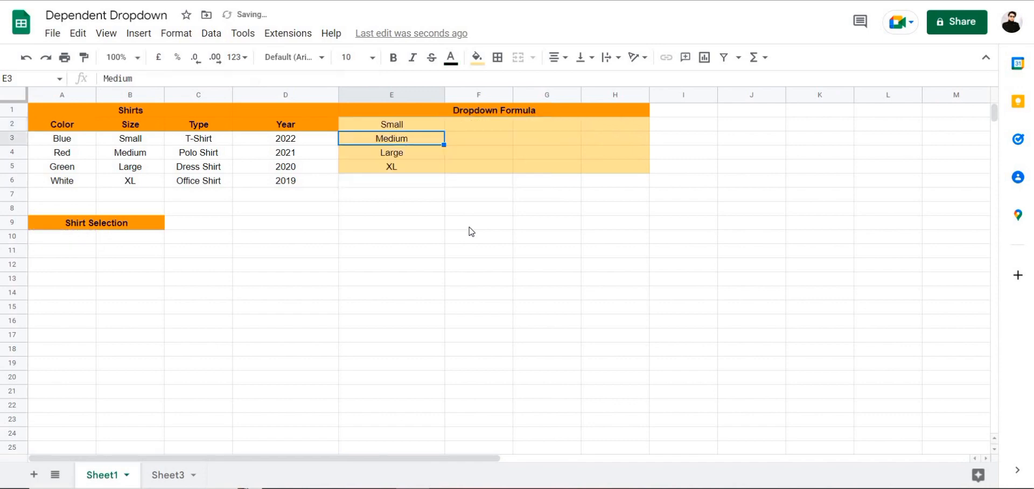
mouse_move(64, 247)
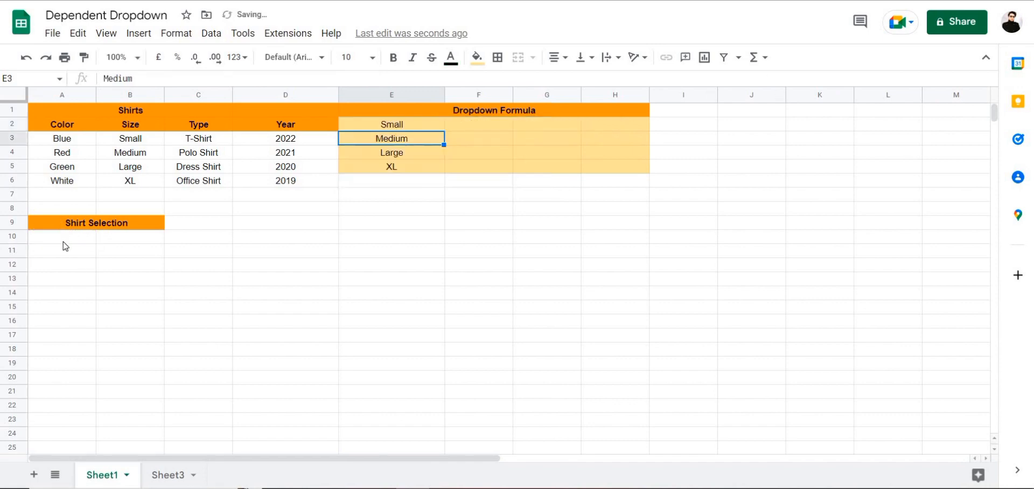
- Give A10 a data-validation dropdown listing the headers from range A2:D2
right_click(64, 245)
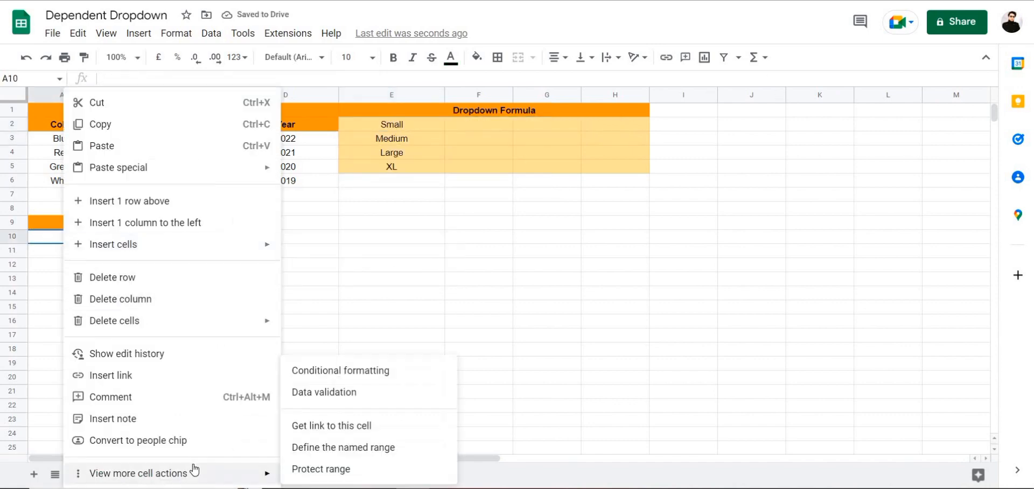
left_click(323, 392)
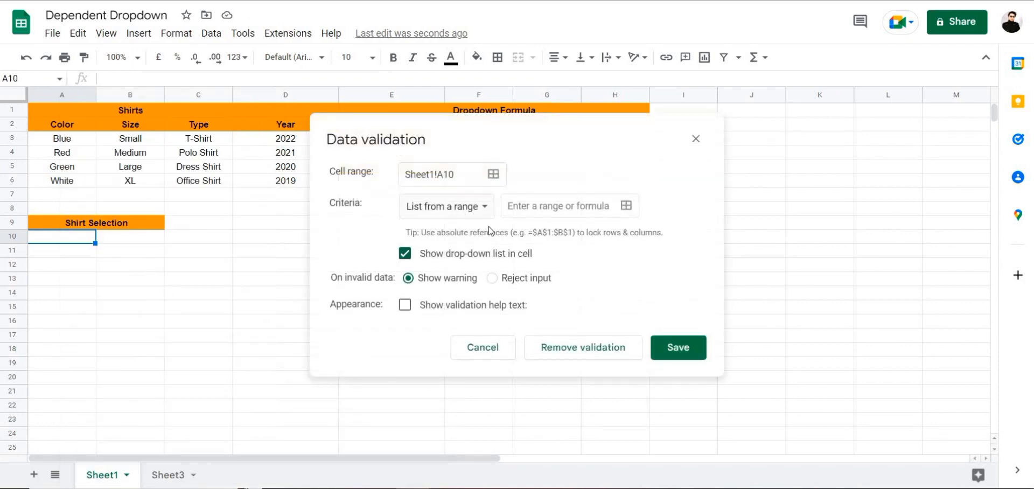
left_click(627, 206)
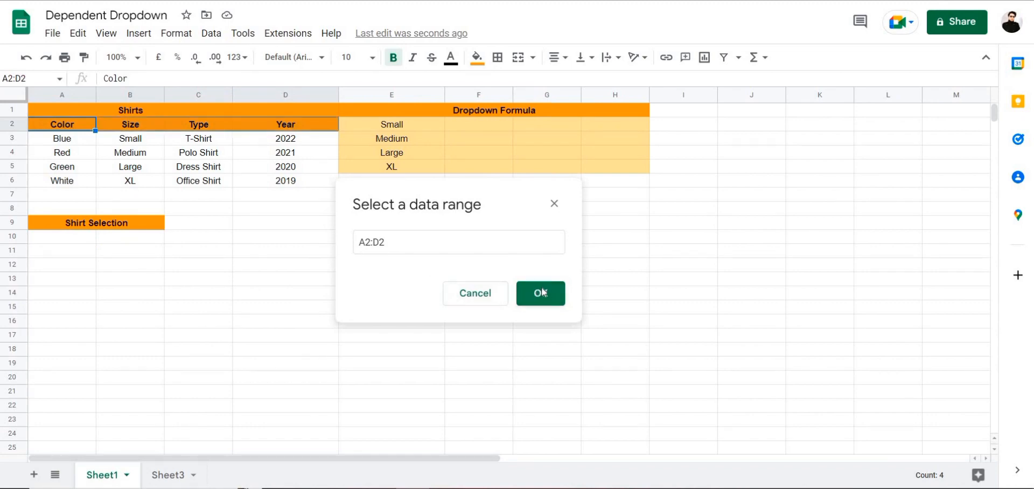
left_click(541, 293)
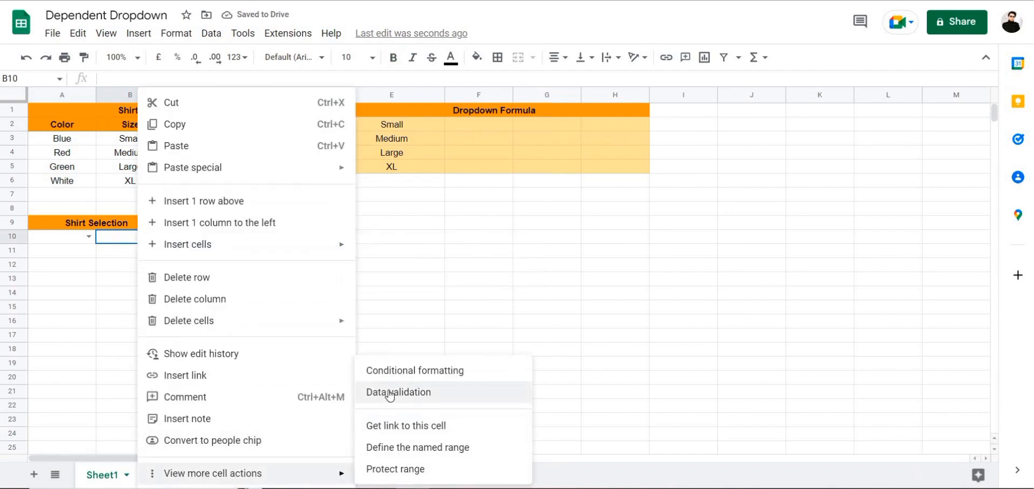
- Give B10 a data-validation dropdown sourced from the formula results E2:E5 and save it
left_click(399, 392)
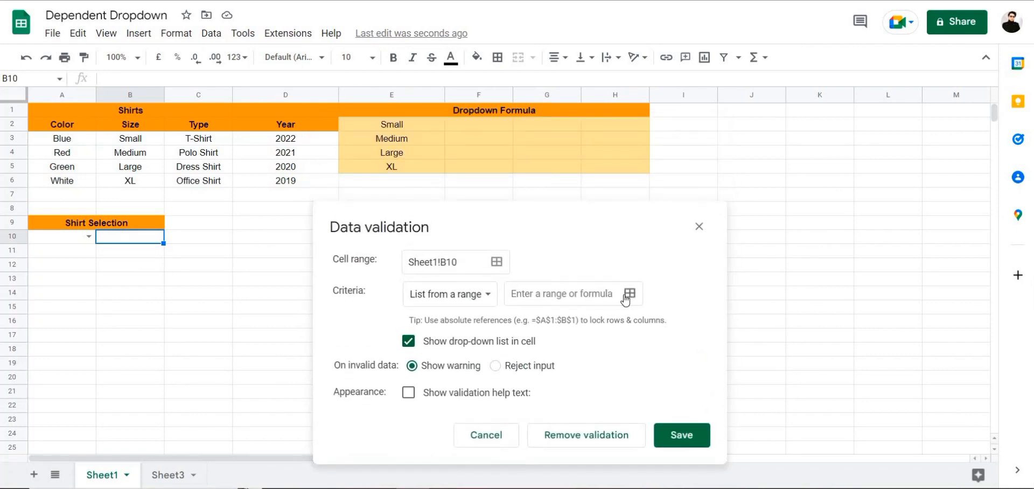
left_click(630, 293)
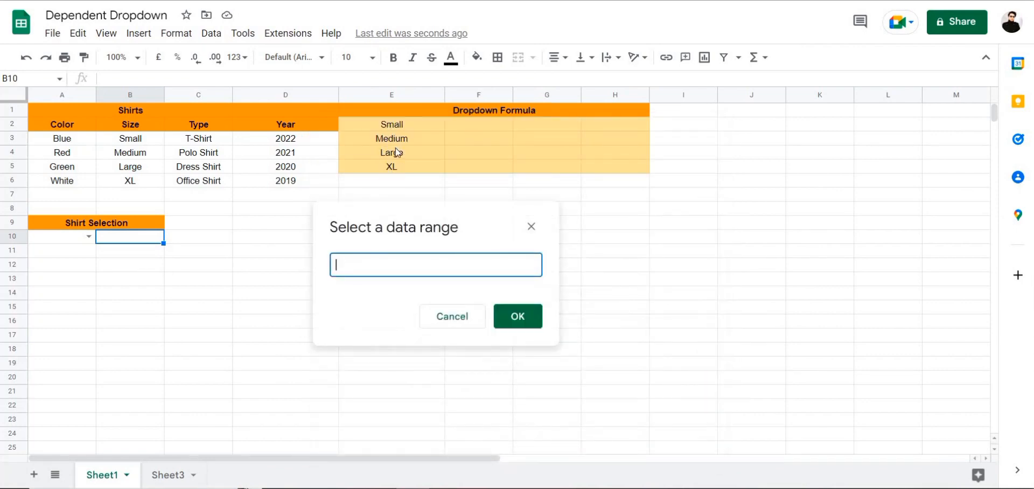
left_click_drag(391, 124, 391, 166)
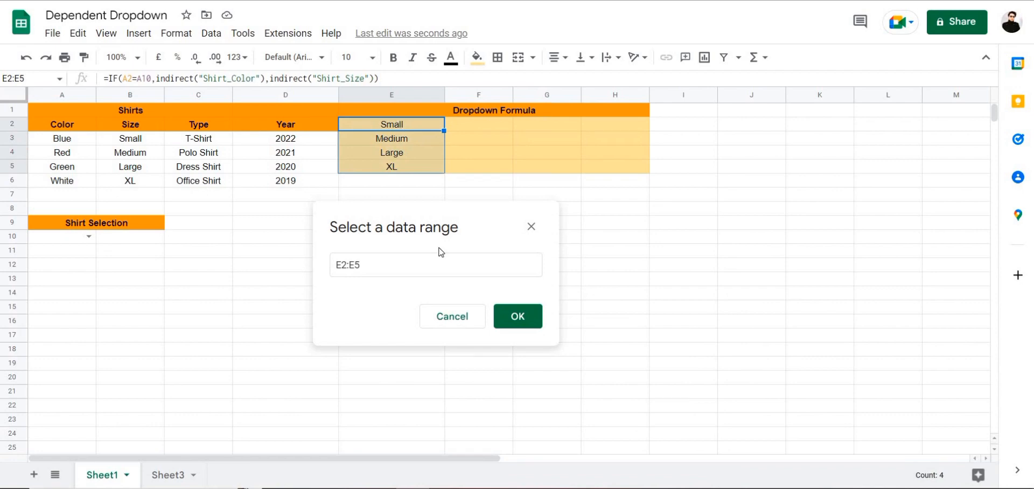
left_click(518, 315)
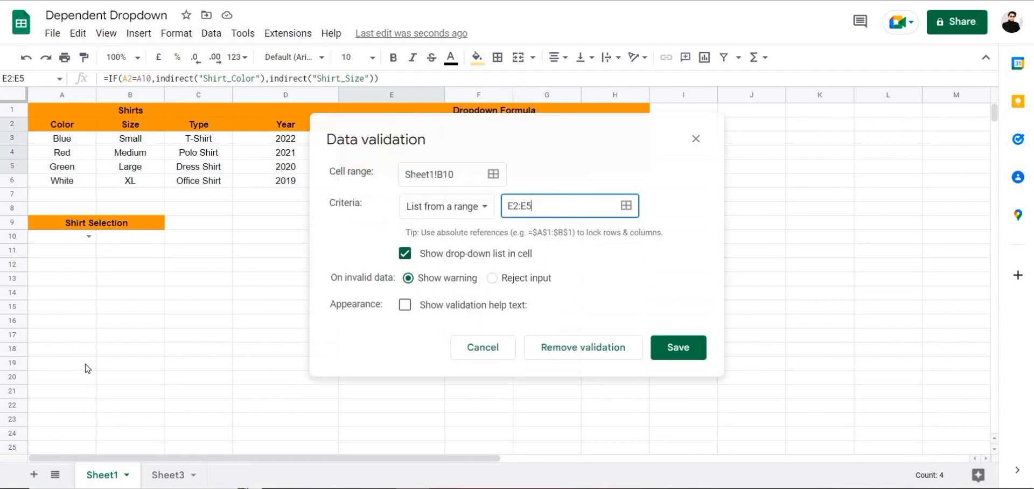
left_click(679, 347)
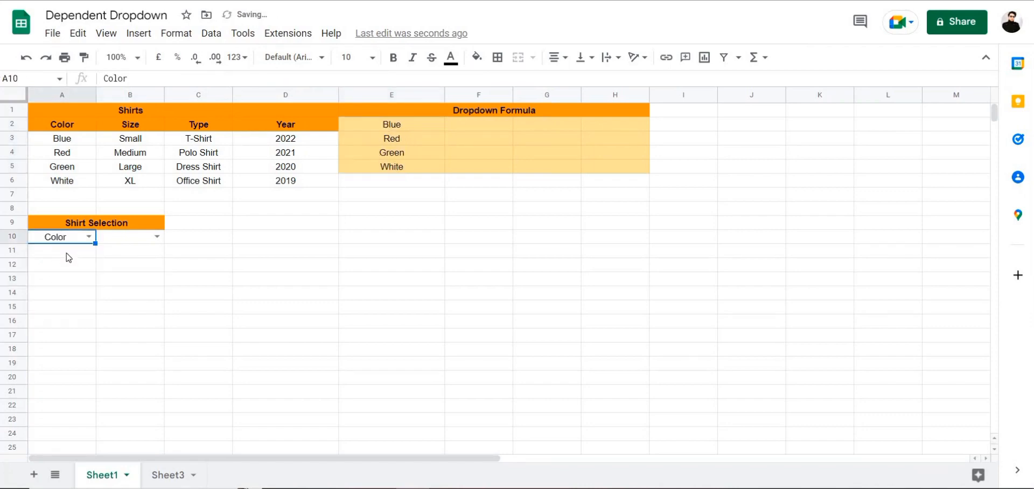
mouse_move(73, 249)
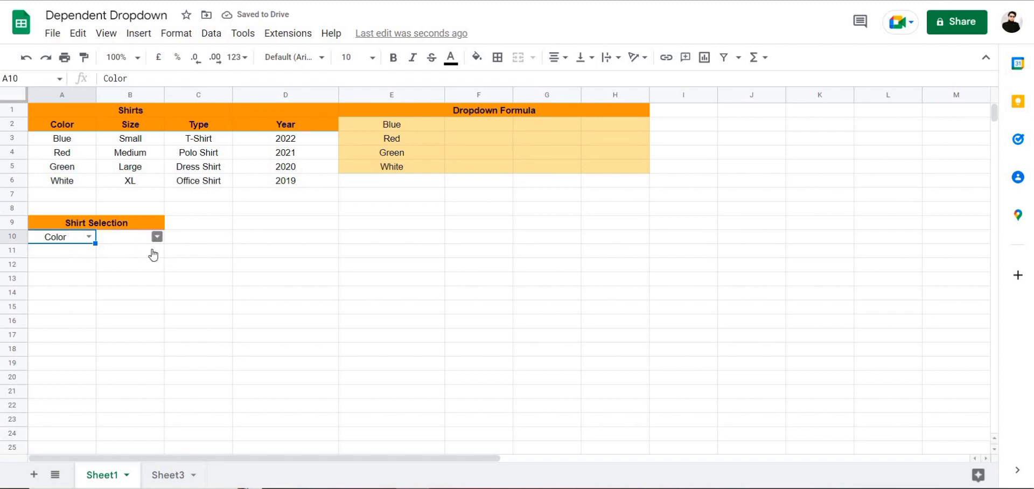
- Choose Green in B10, switch A10 to Size, and confirm B10 now offers the sizes
left_click(157, 236)
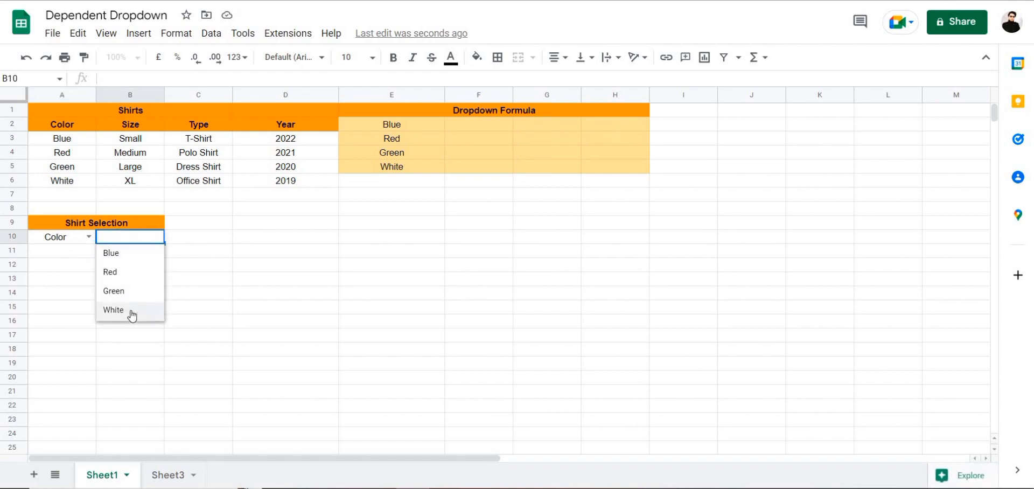
left_click(111, 253)
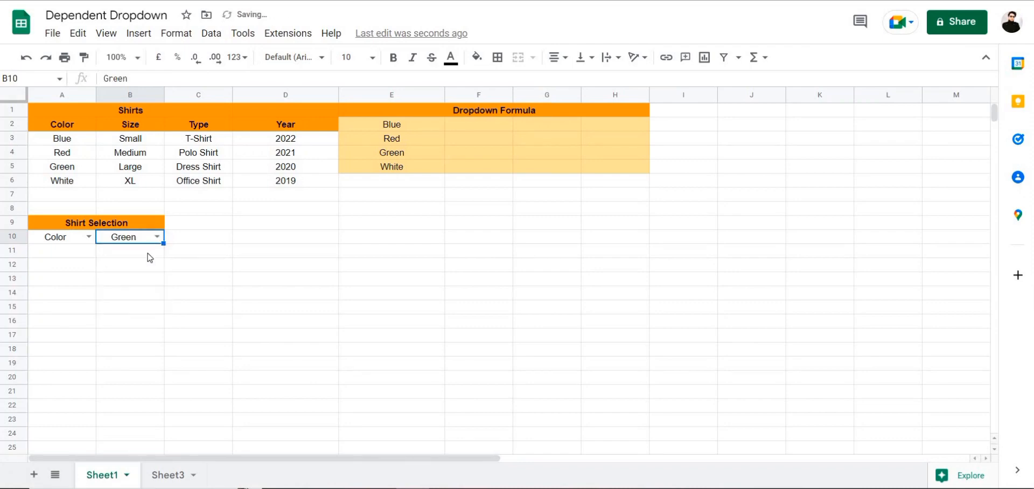
left_click(61, 237)
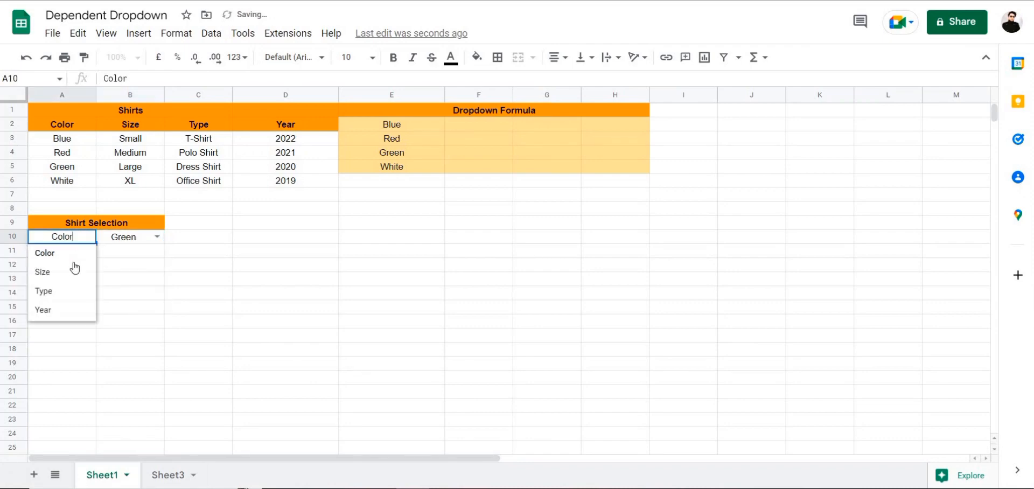
left_click(42, 272)
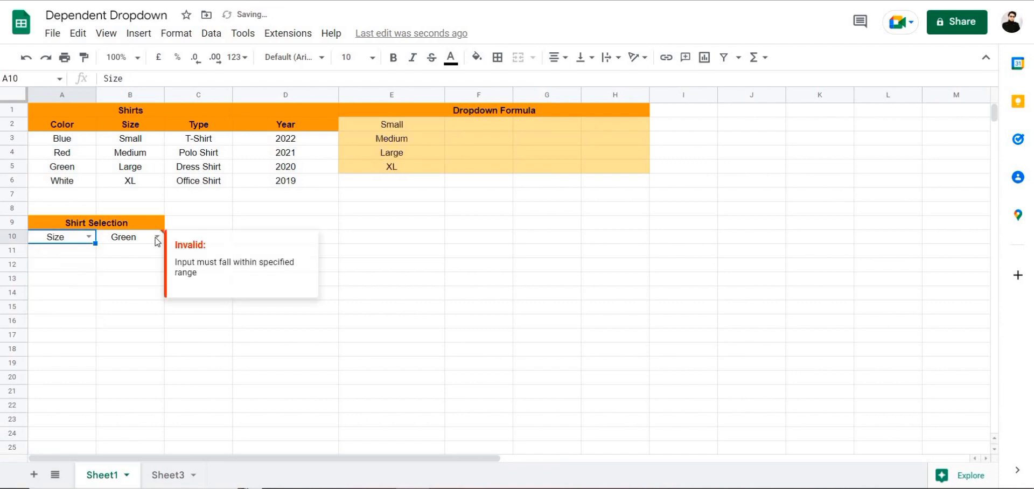
left_click(158, 237)
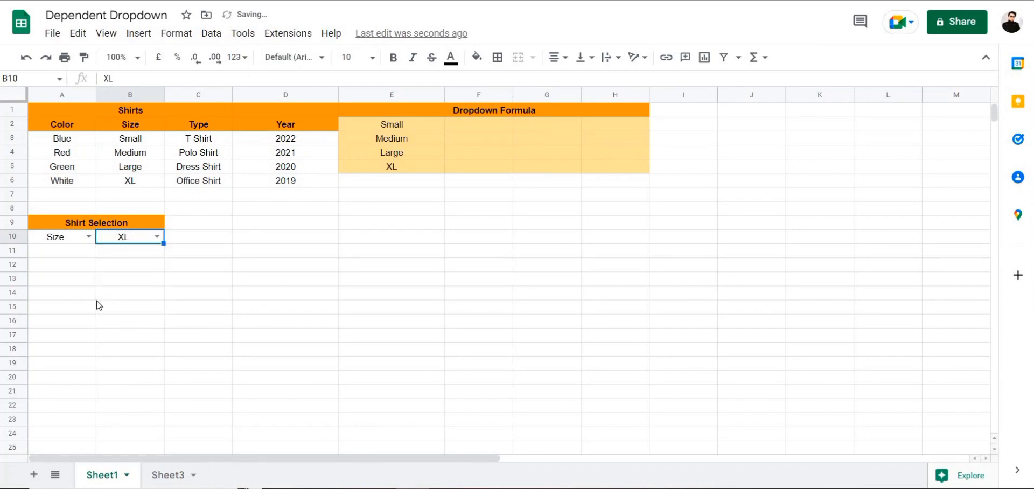
left_click(61, 250)
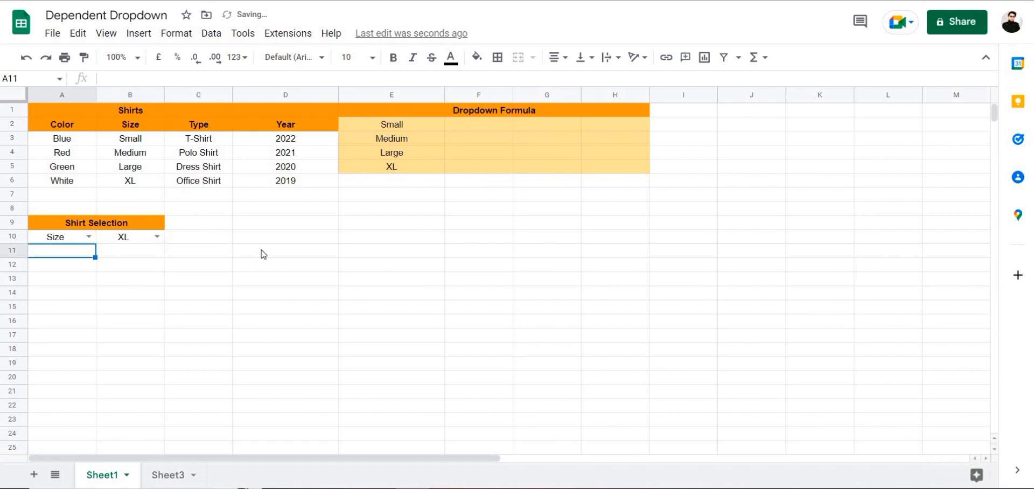
mouse_move(217, 260)
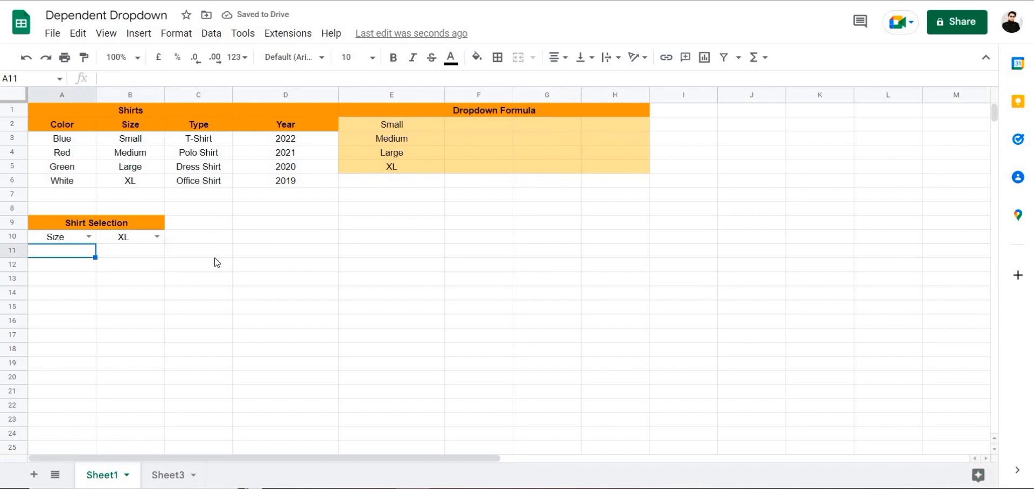
mouse_move(315, 248)
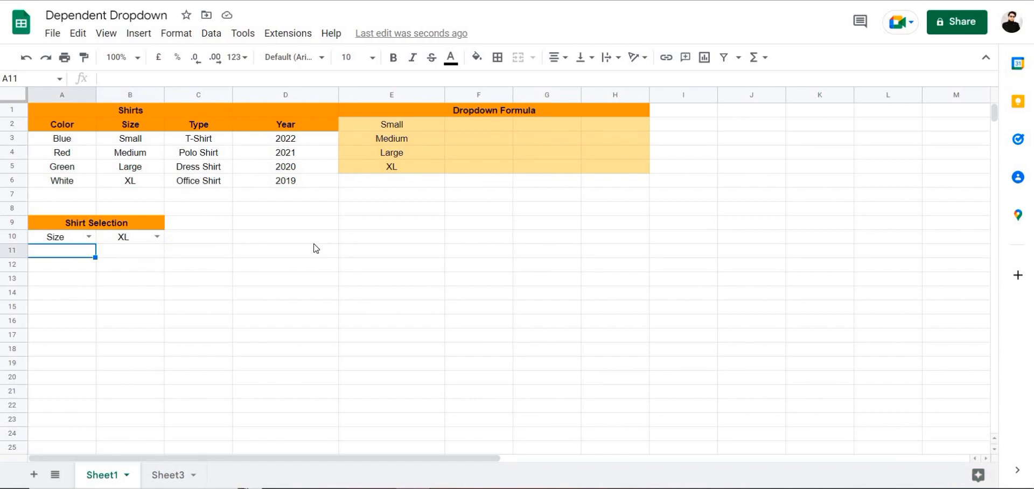